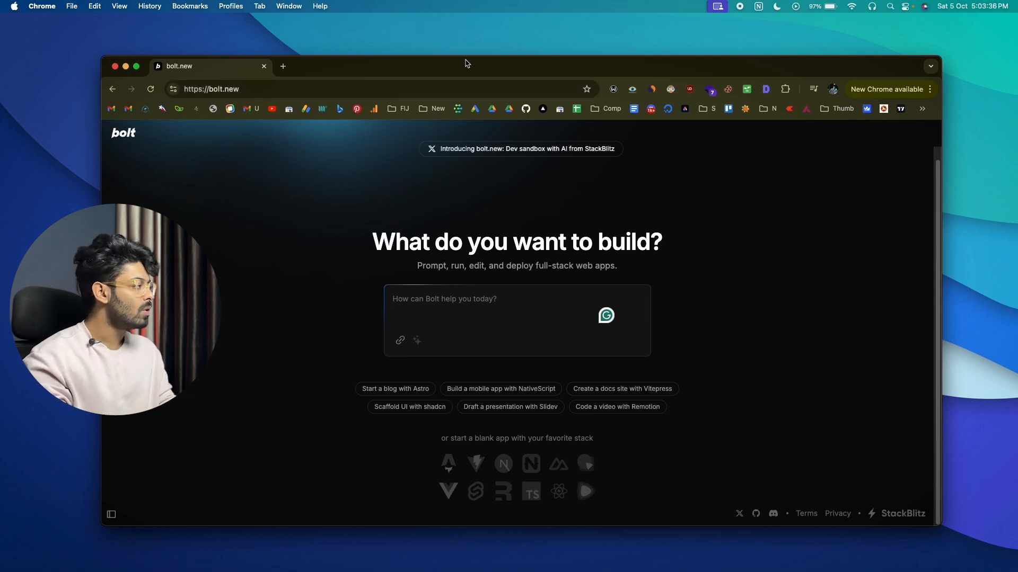
{"action": "mouse_move", "coordinate": [356, 219]}
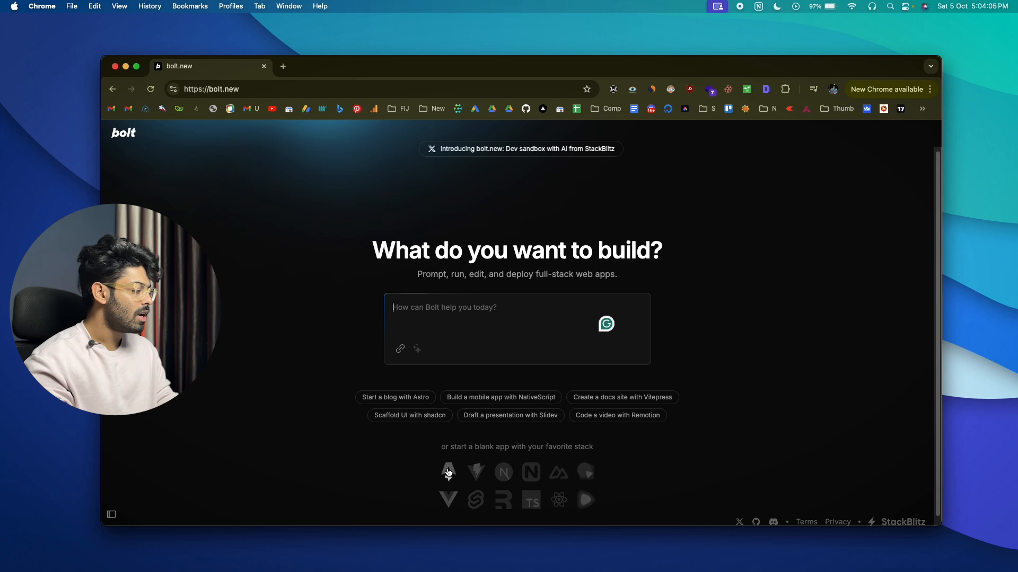
{"action": "mouse_move", "coordinate": [503, 472]}
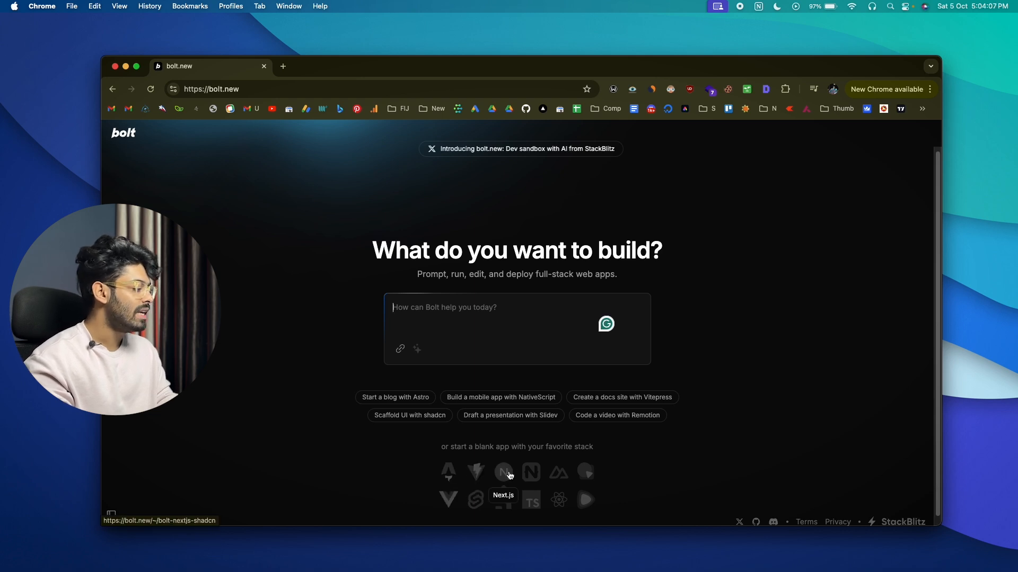
{"action": "mouse_move", "coordinate": [559, 500]}
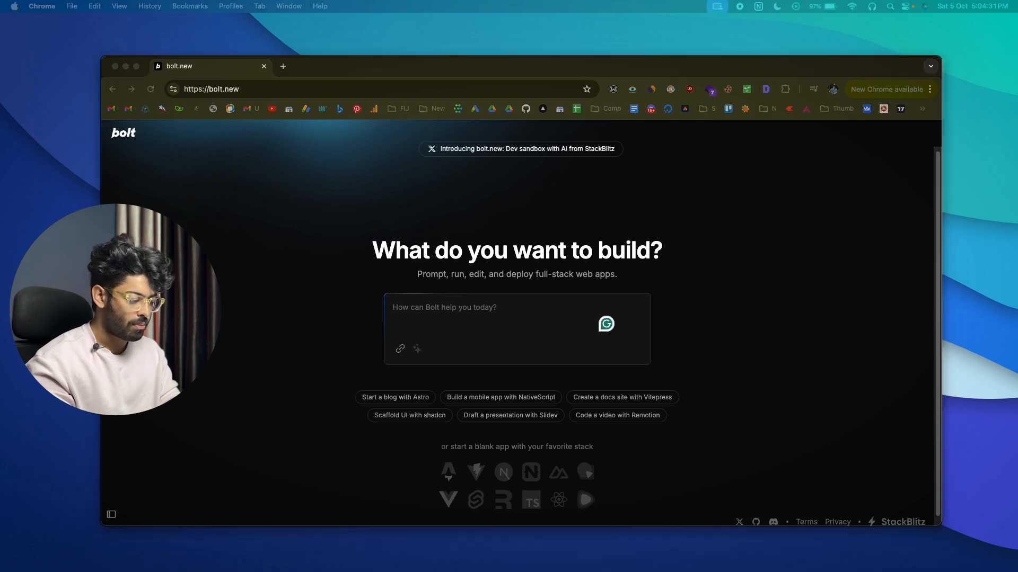
- Request a Next.js 14 app-router sticky notes app with adding and drag-to-rearrange notes
{"action": "type", "text": "Create a sticky notes web app in next js 14 app router. Users should be able to add sticky notes and freely drag and drop rearrange."}
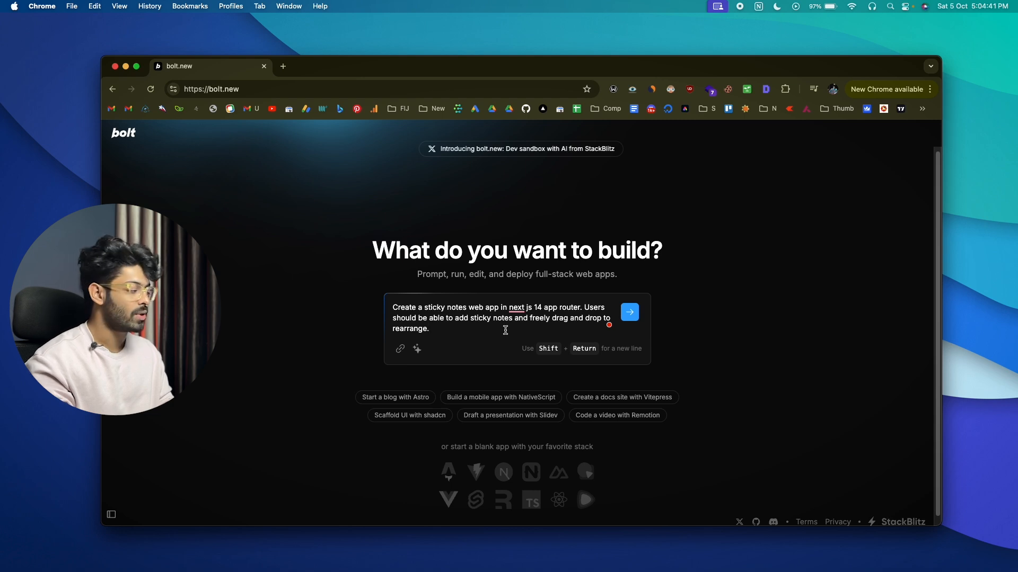
{"action": "mouse_move", "coordinate": [552, 331]}
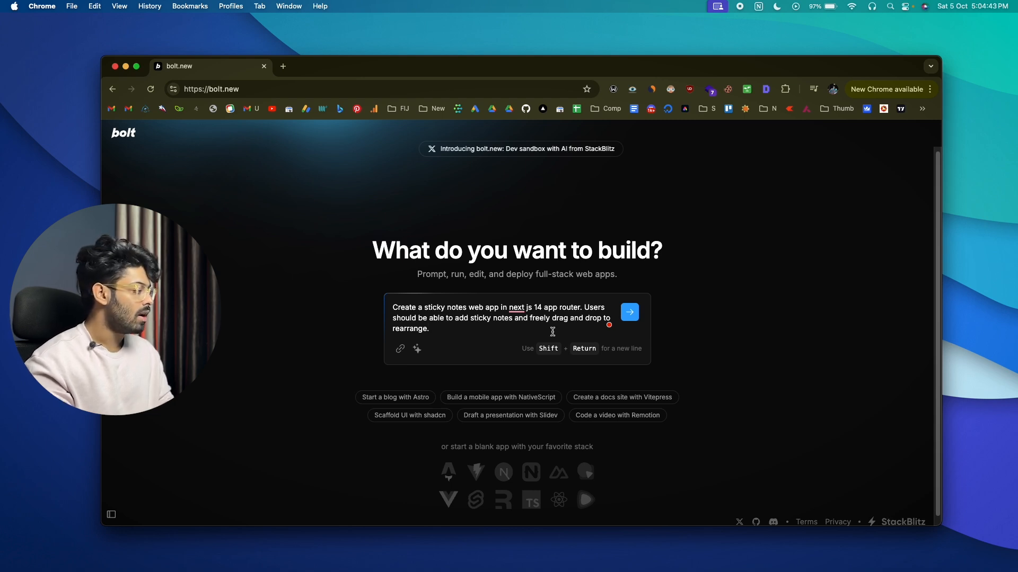
{"action": "left_click", "coordinate": [628, 312]}
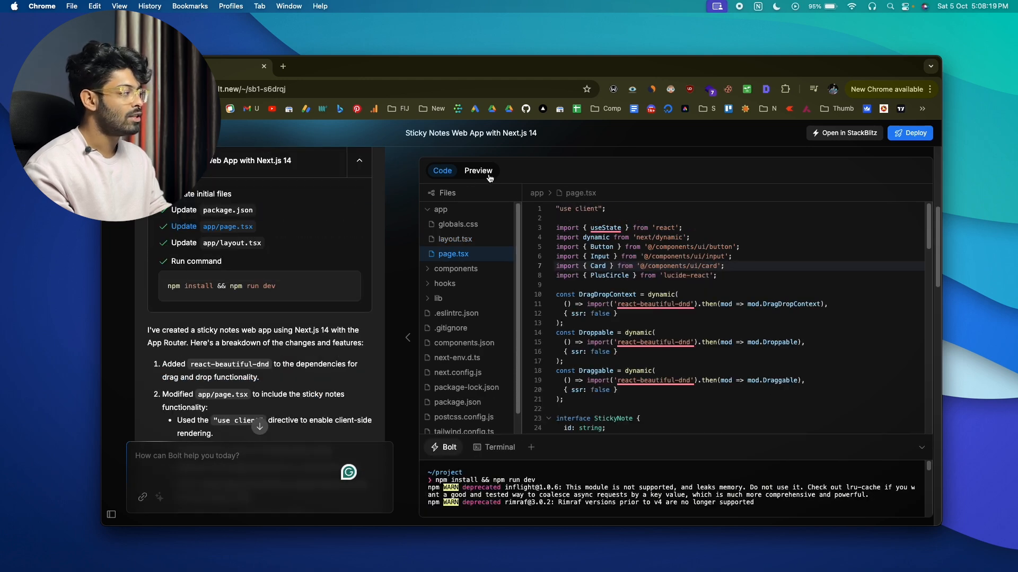
- In the preview, add notes read books, buy groceries and asasad to the running app
{"action": "left_click", "coordinate": [478, 171]}
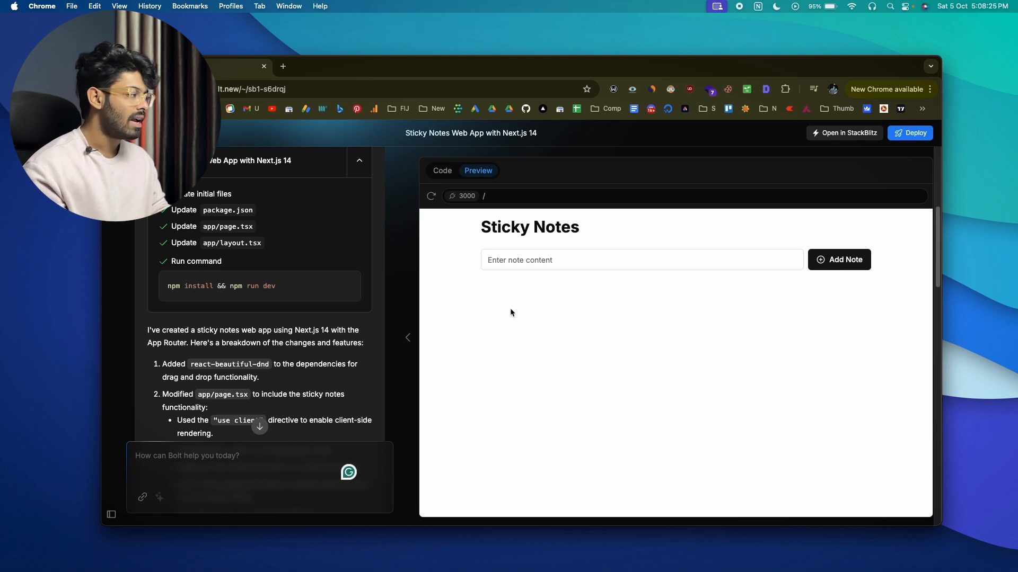
{"action": "mouse_move", "coordinate": [535, 299]}
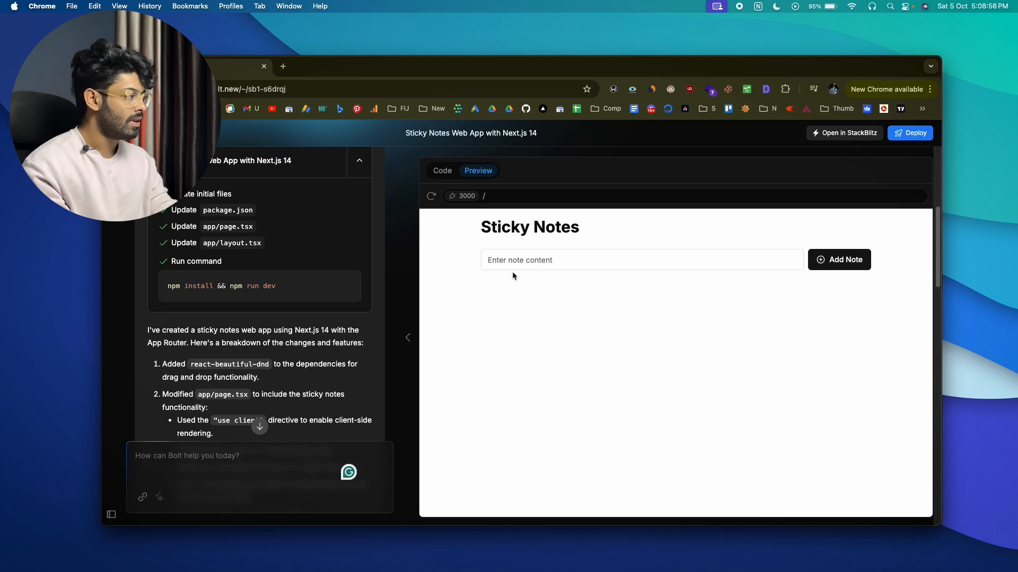
{"action": "type", "text": "read"}
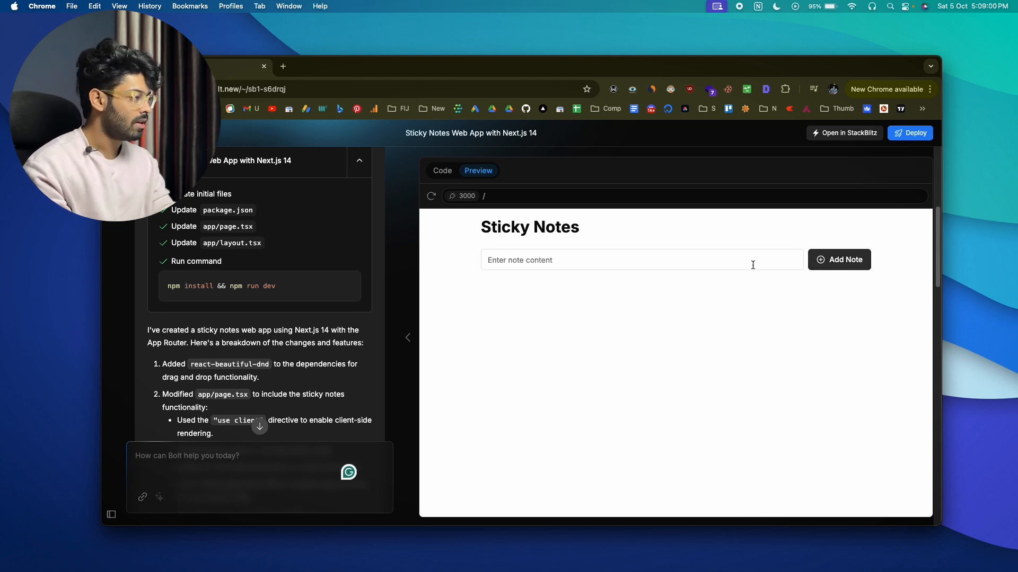
{"action": "type", "text": "buy"}
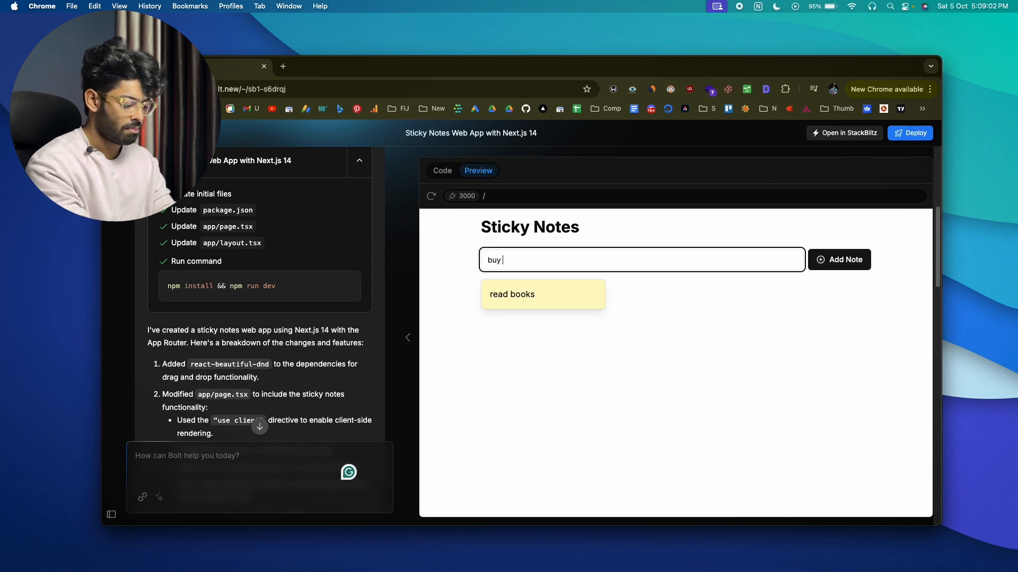
{"action": "type", "text": "grocer"}
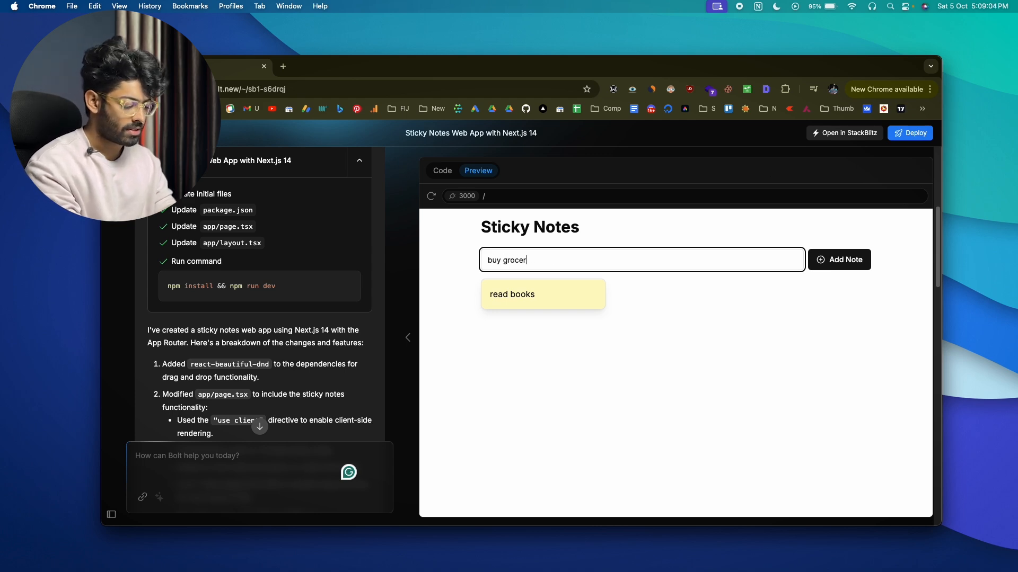
{"action": "left_click", "coordinate": [839, 260]}
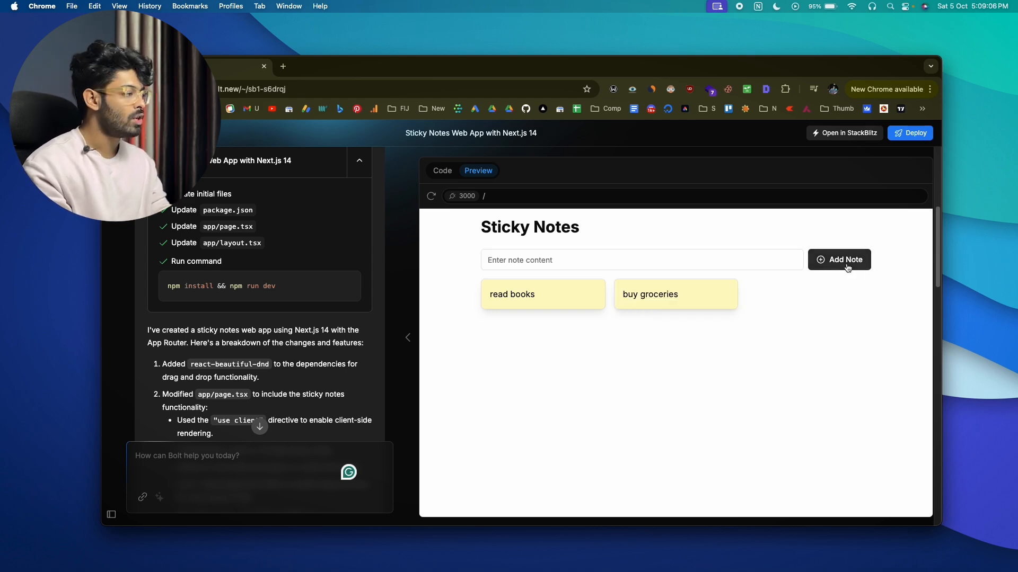
{"action": "mouse_move", "coordinate": [640, 364]}
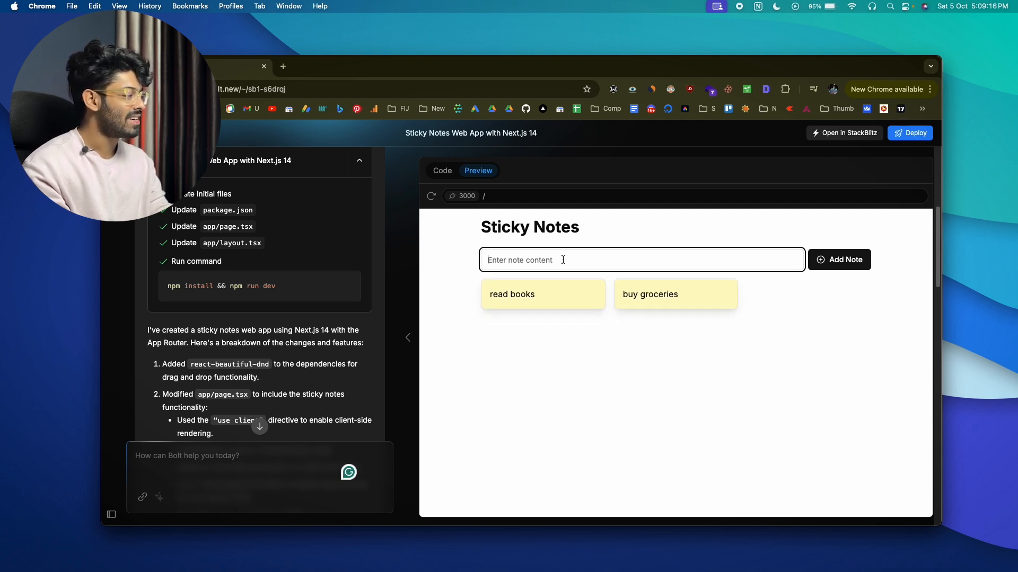
{"action": "type", "text": "asasad"}
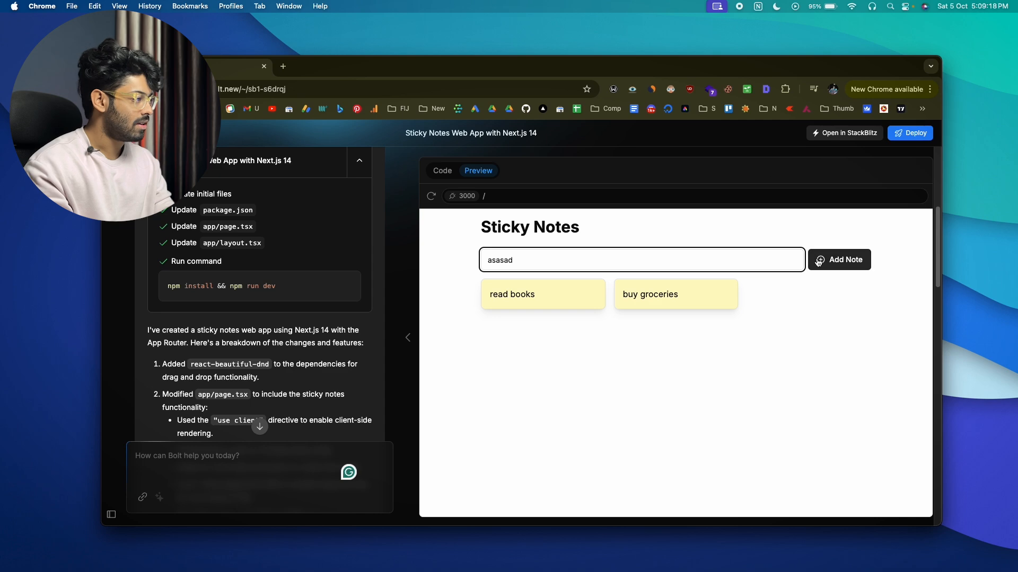
{"action": "left_click", "coordinate": [839, 259]}
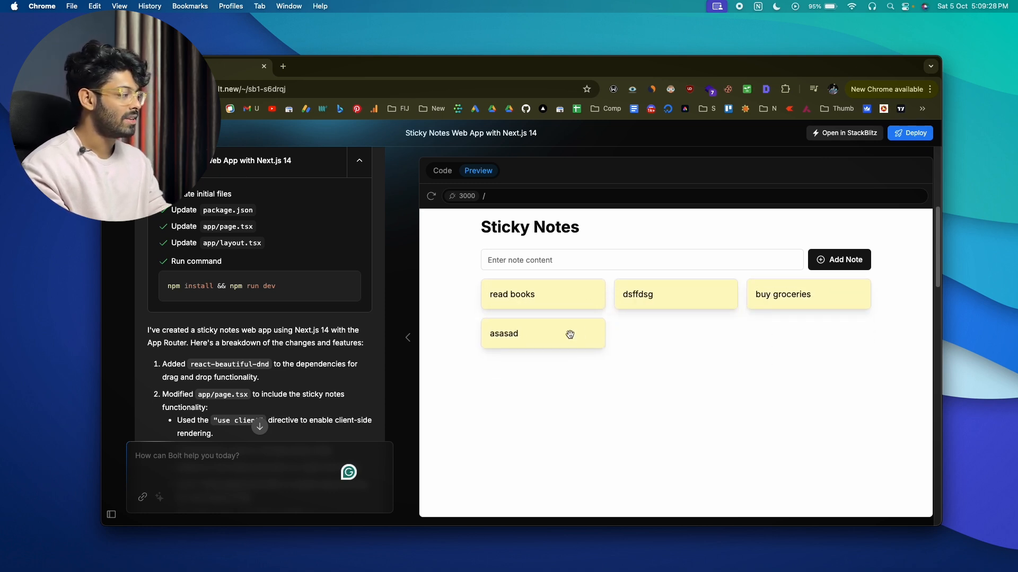
{"action": "mouse_move", "coordinate": [563, 334]}
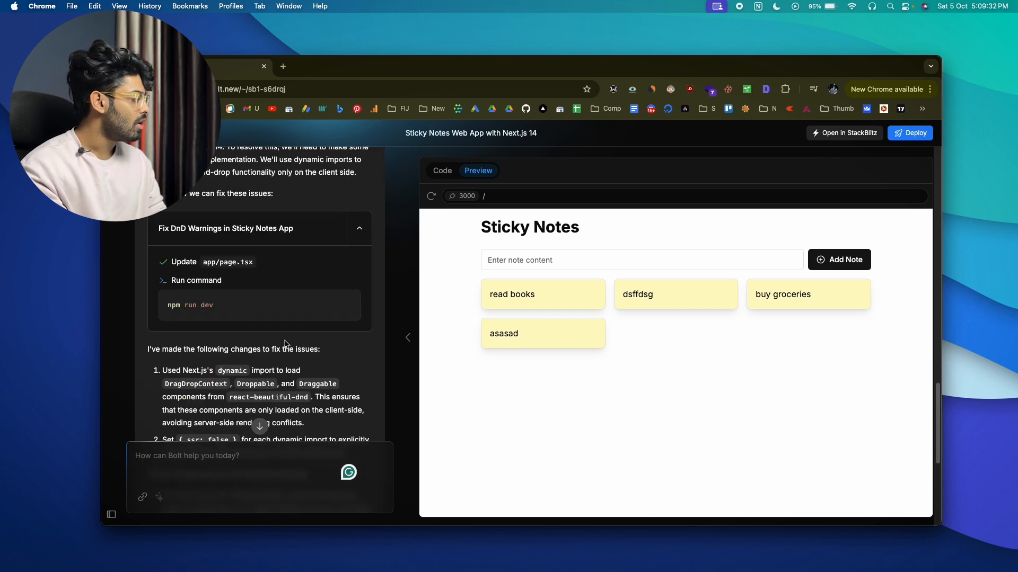
- Ask Bolt to give each note a different colour and add a todo list
{"action": "scroll", "scroll_direction": "down", "scroll_amount": 3}
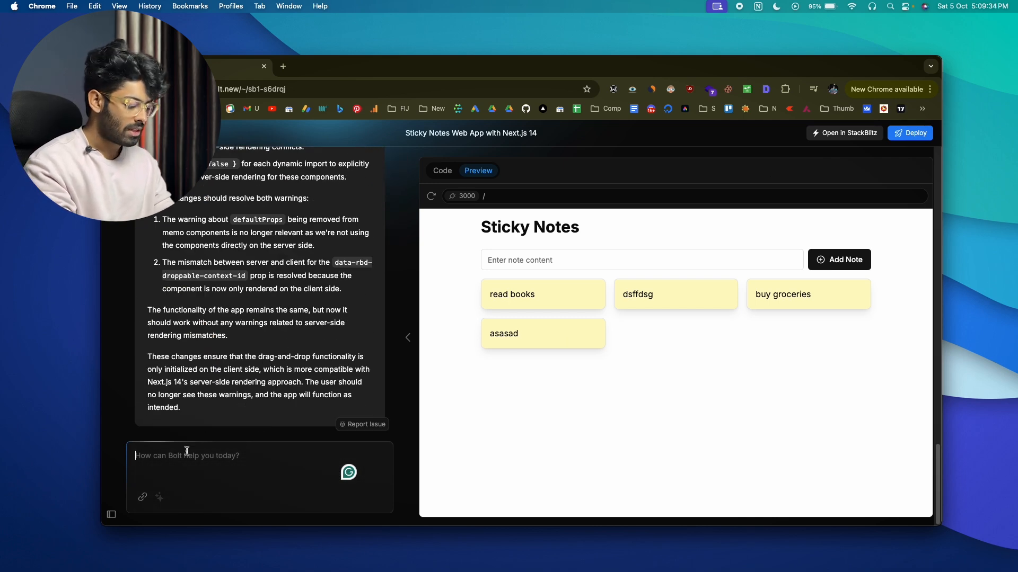
{"action": "type", "text": "i want each notes to have a different color."}
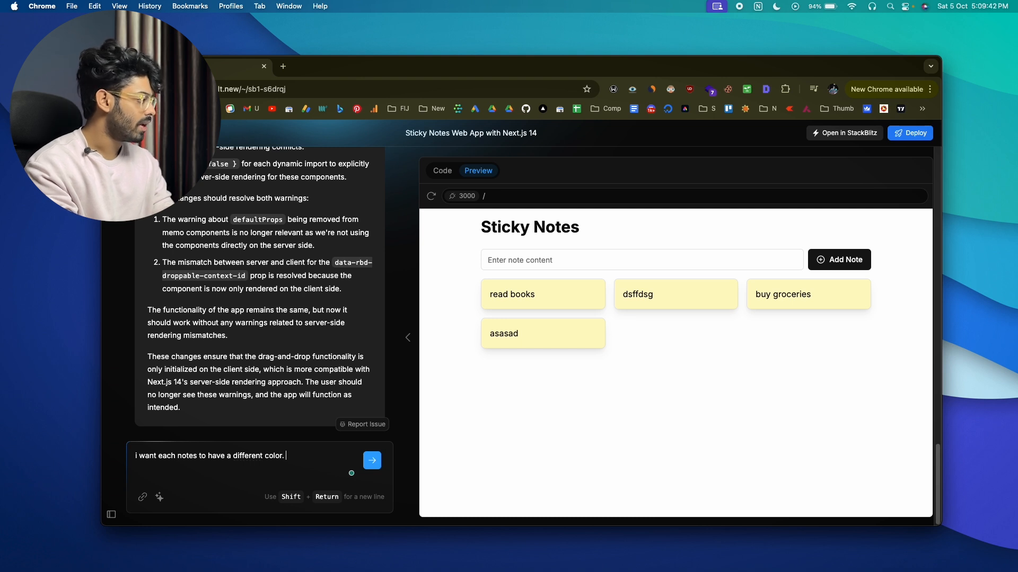
{"action": "type", "text": "Also add a todo list functionality to the web"}
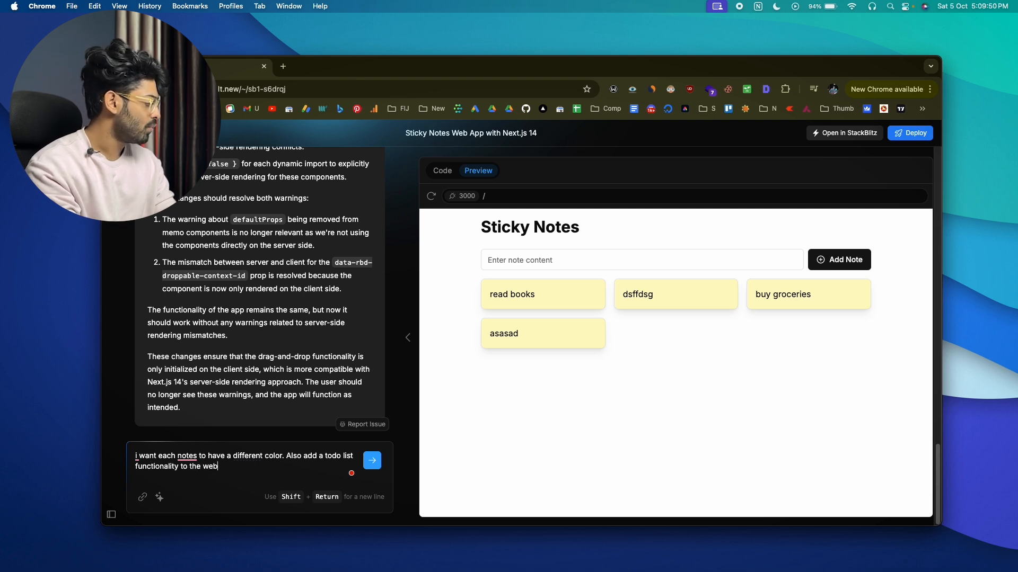
{"action": "left_click", "coordinate": [372, 460]}
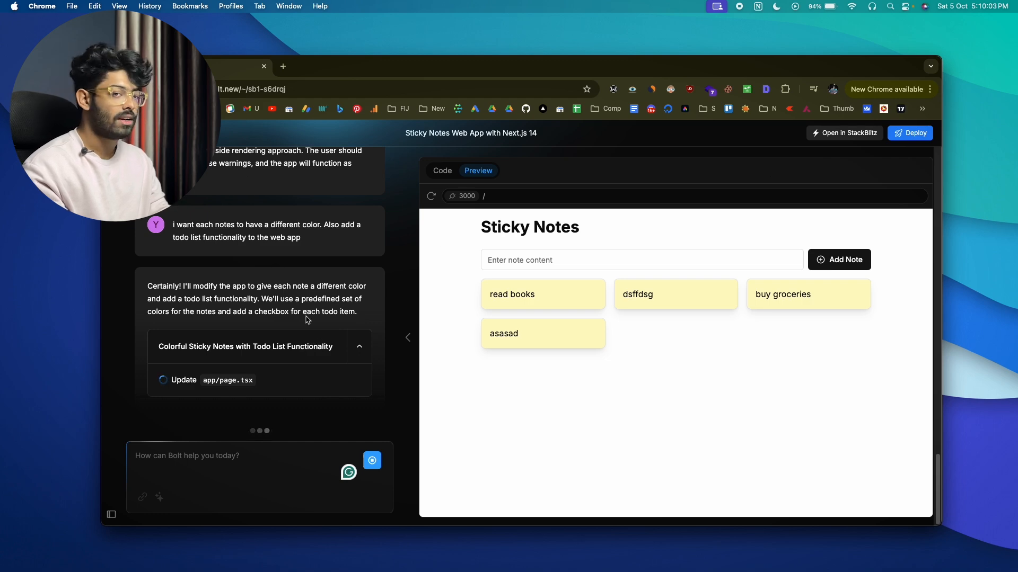
{"action": "left_click", "coordinate": [442, 170]}
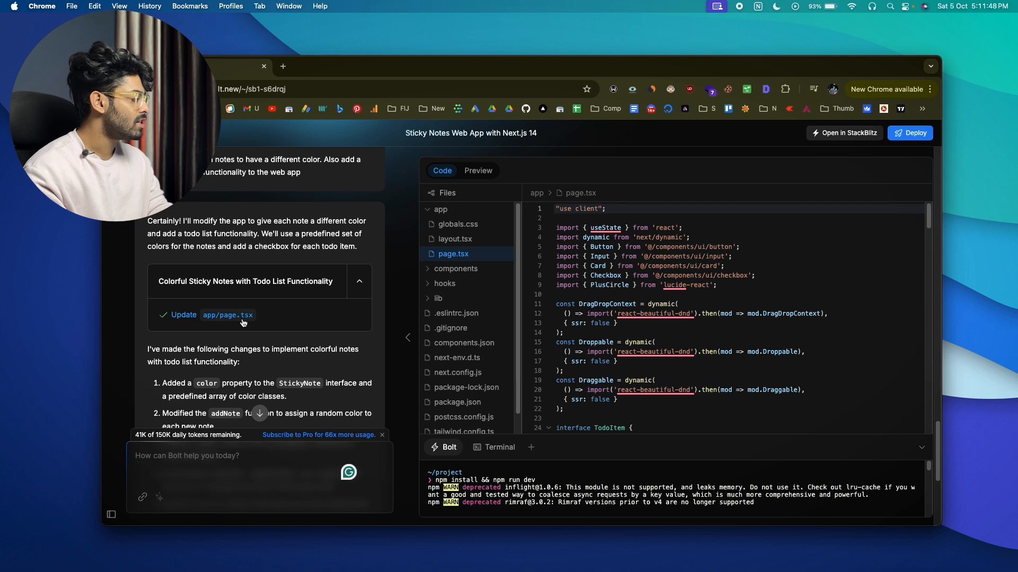
- Review page.tsx and bring up the reloaded Sticky Notes with Todos preview
{"action": "scroll", "scroll_direction": "down", "scroll_amount": 3}
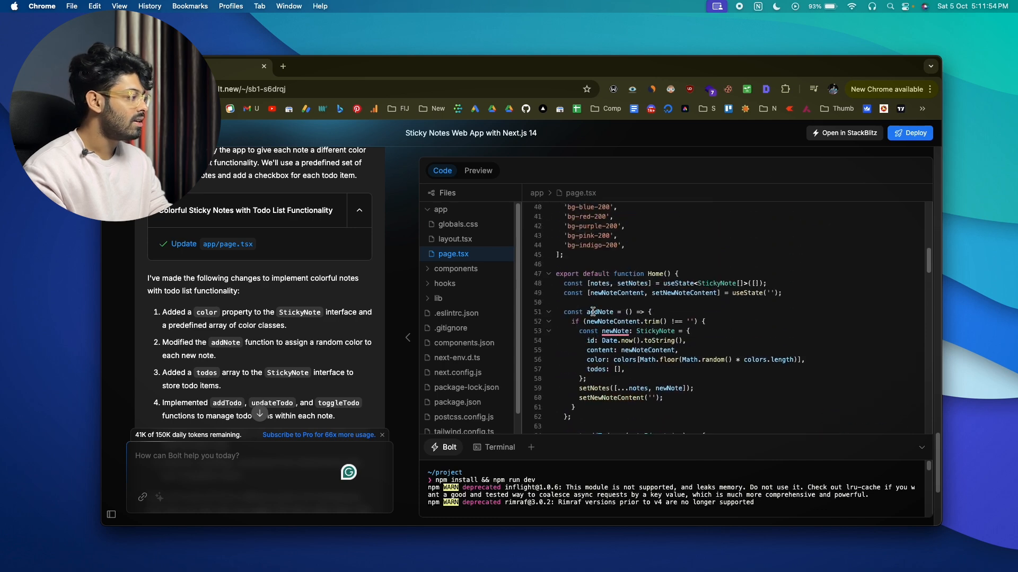
{"action": "left_click", "coordinate": [478, 171]}
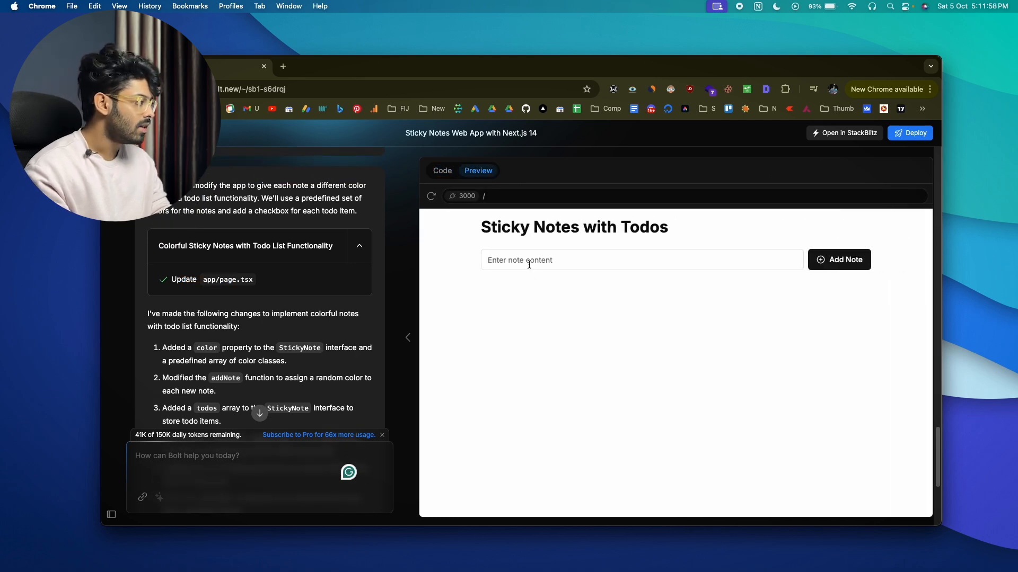
- Add notes buy books, read books and shopping in the preview
{"action": "type", "text": "a"}
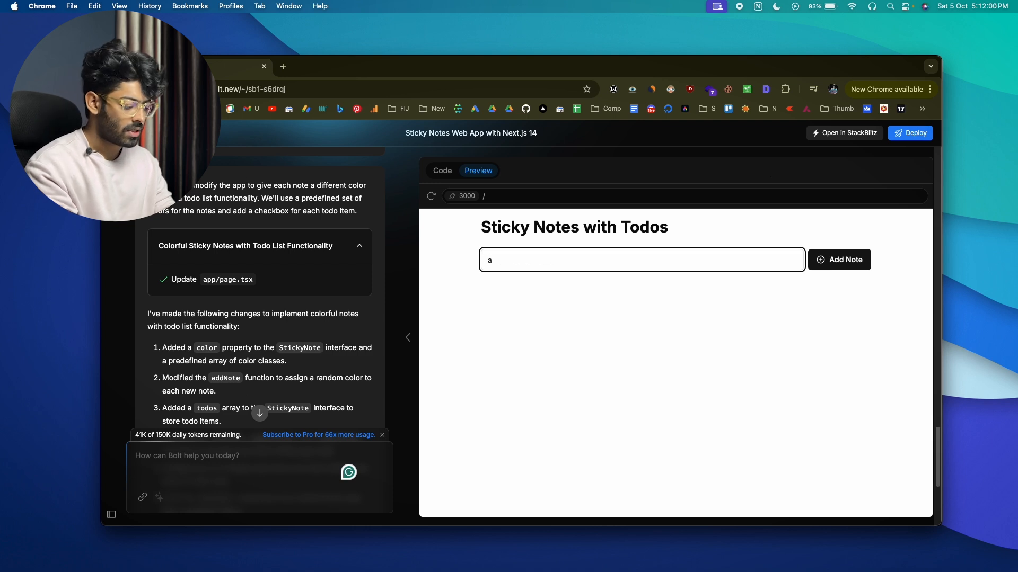
{"action": "key", "text": "Backspace"}
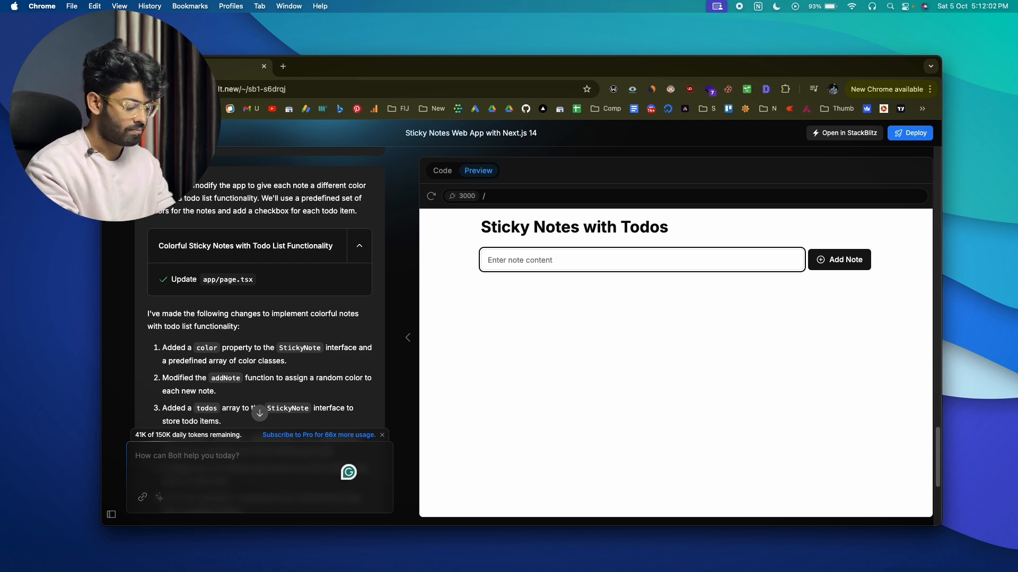
{"action": "type", "text": "buy books"}
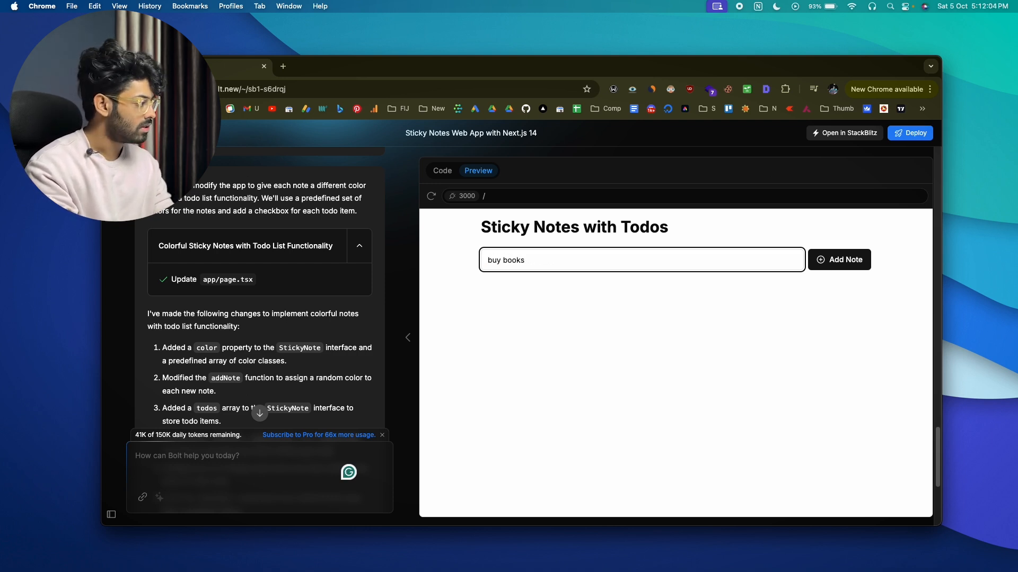
{"action": "left_click", "coordinate": [838, 259]}
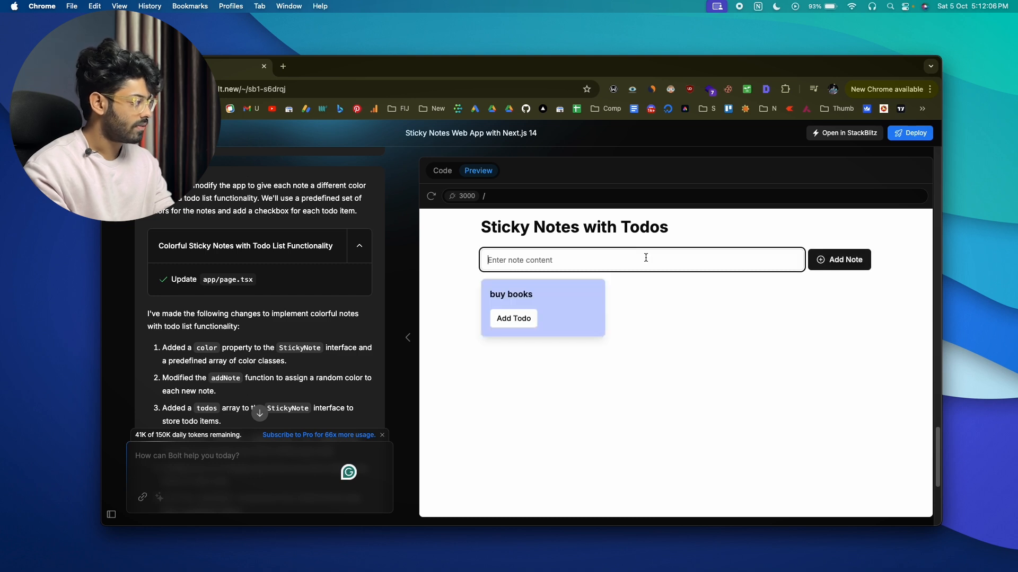
{"action": "type", "text": "read books"}
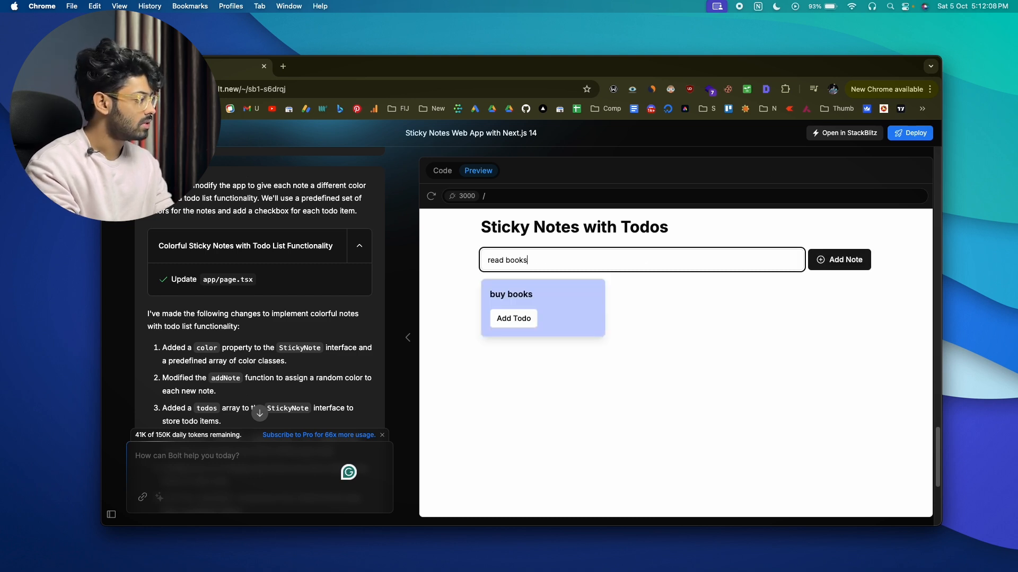
{"action": "left_click", "coordinate": [838, 259]}
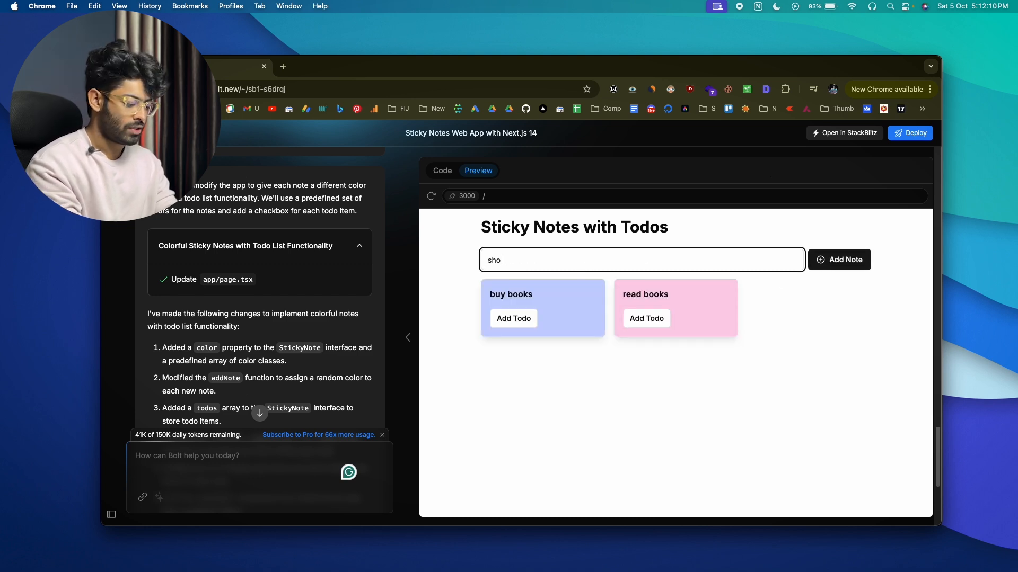
{"action": "left_click", "coordinate": [839, 259]}
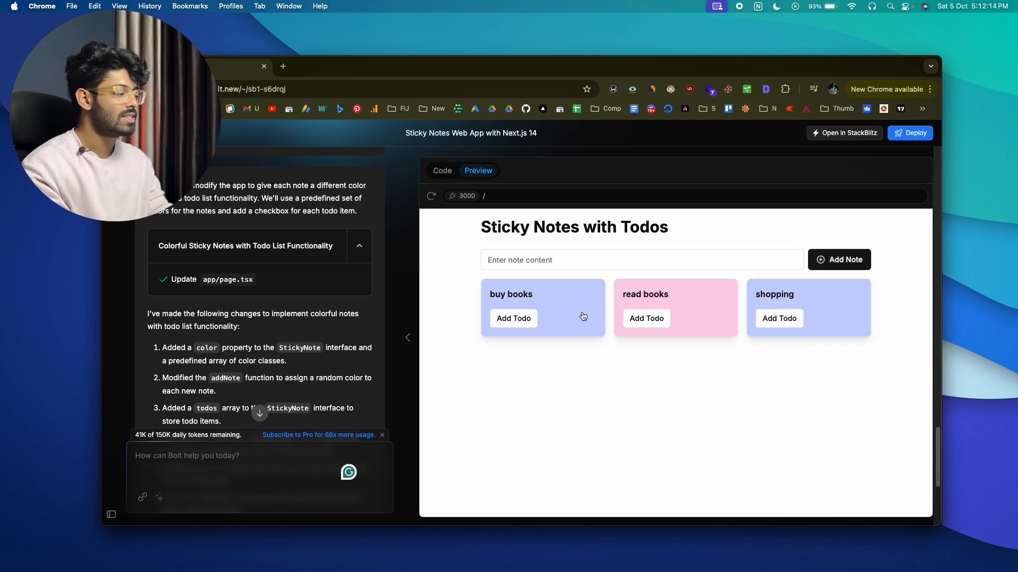
{"action": "mouse_move", "coordinate": [534, 314]}
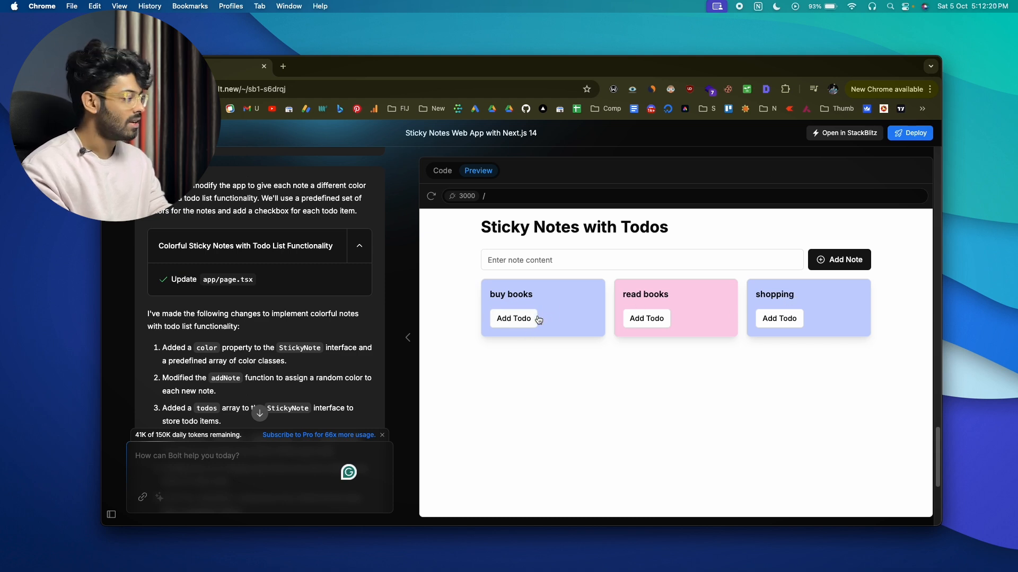
- Give the buy books note three todos (1, 2, 3) and check them off
{"action": "left_click", "coordinate": [513, 318]}
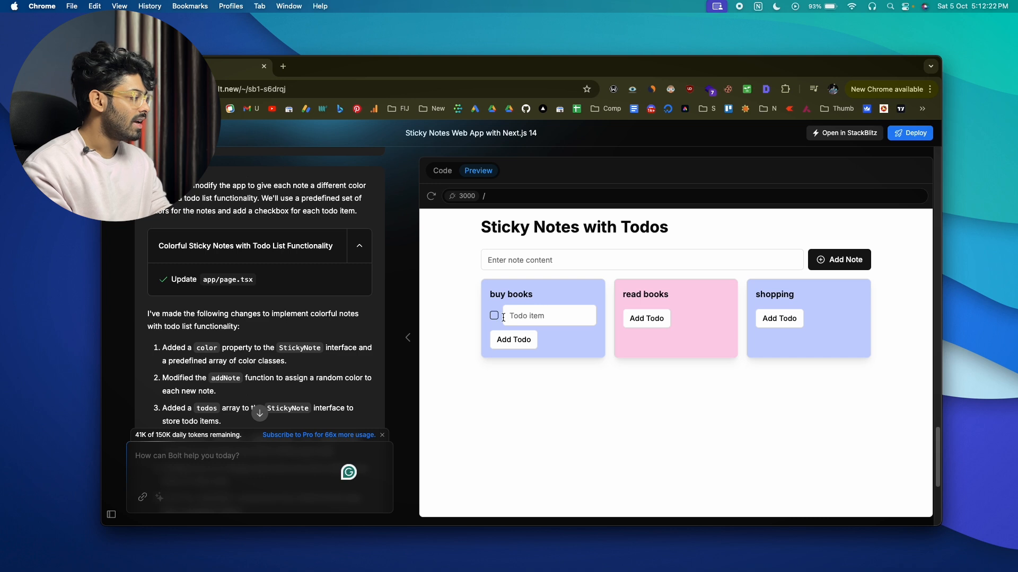
{"action": "left_click", "coordinate": [548, 316]}
{"action": "type", "text": "1"}
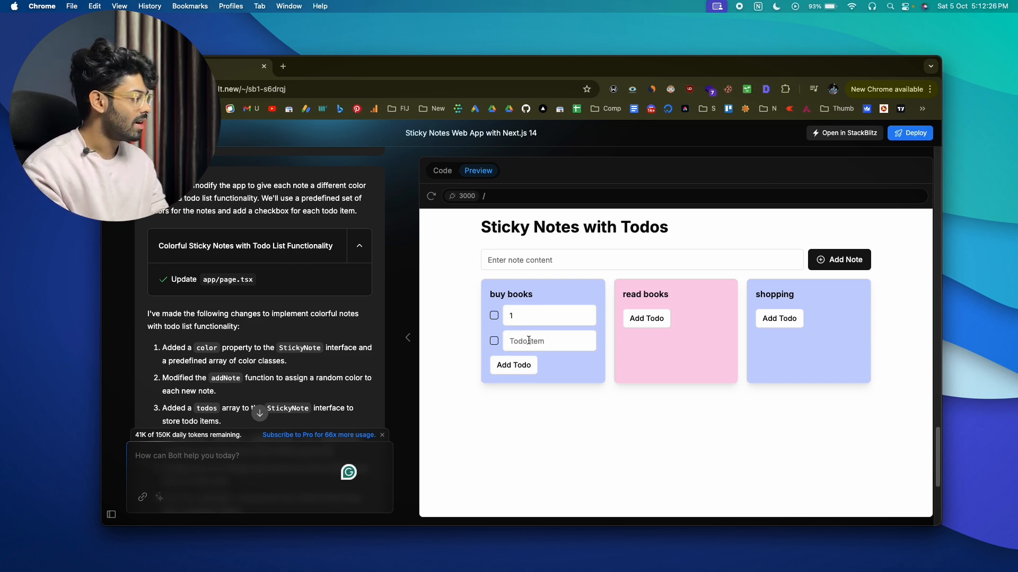
{"action": "left_click", "coordinate": [513, 364]}
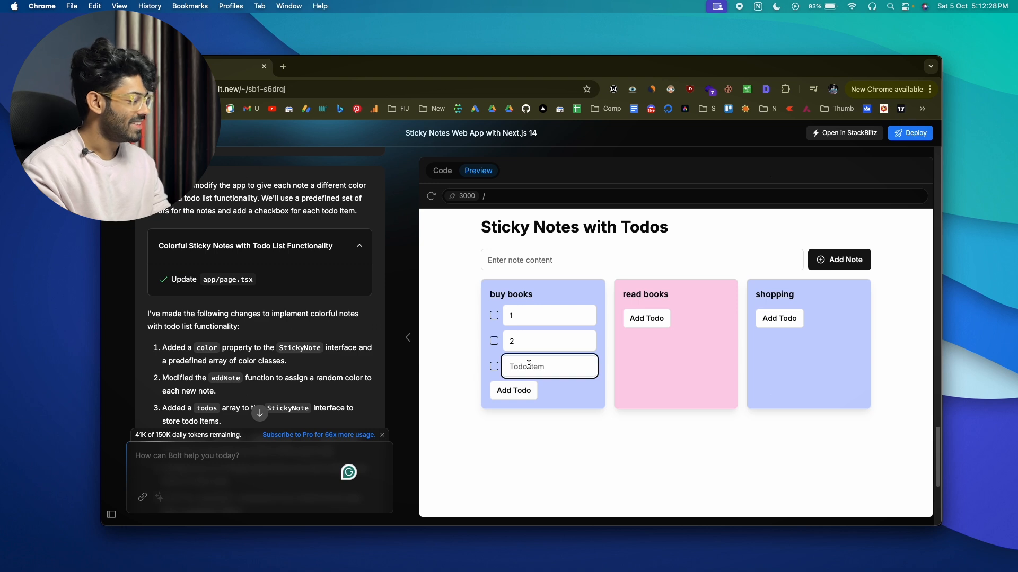
{"action": "left_click", "coordinate": [493, 315]}
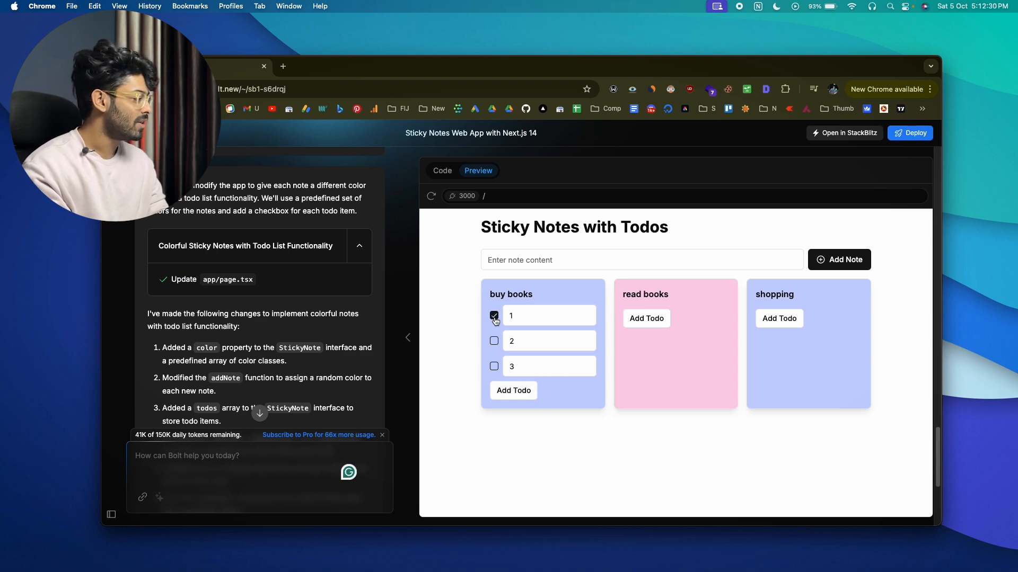
{"action": "left_click", "coordinate": [494, 340]}
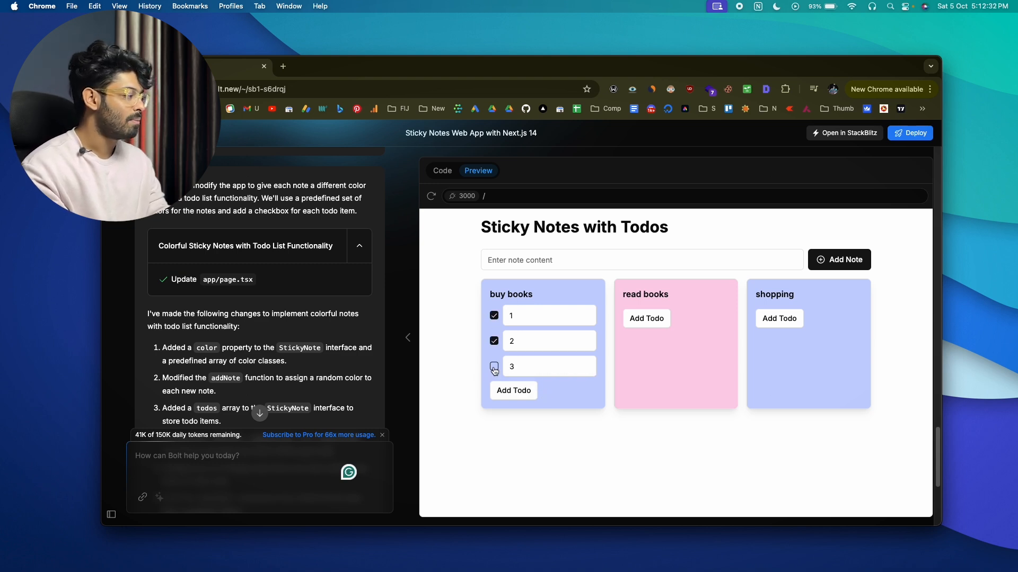
{"action": "left_click", "coordinate": [494, 367]}
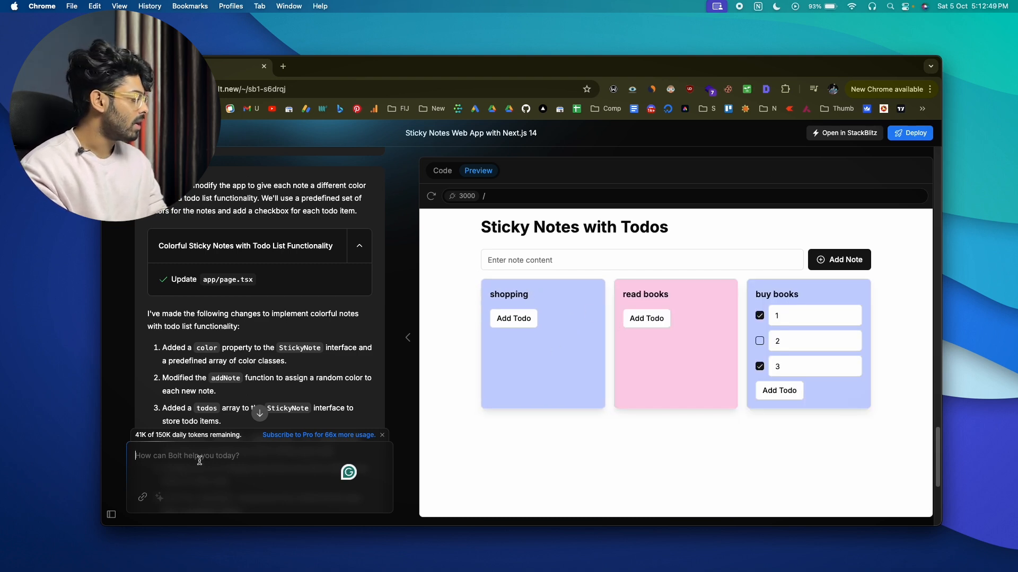
- Ask Bolt to deploy the app and wait for the Netlify build and deploy
{"action": "type", "text": "deploy t"}
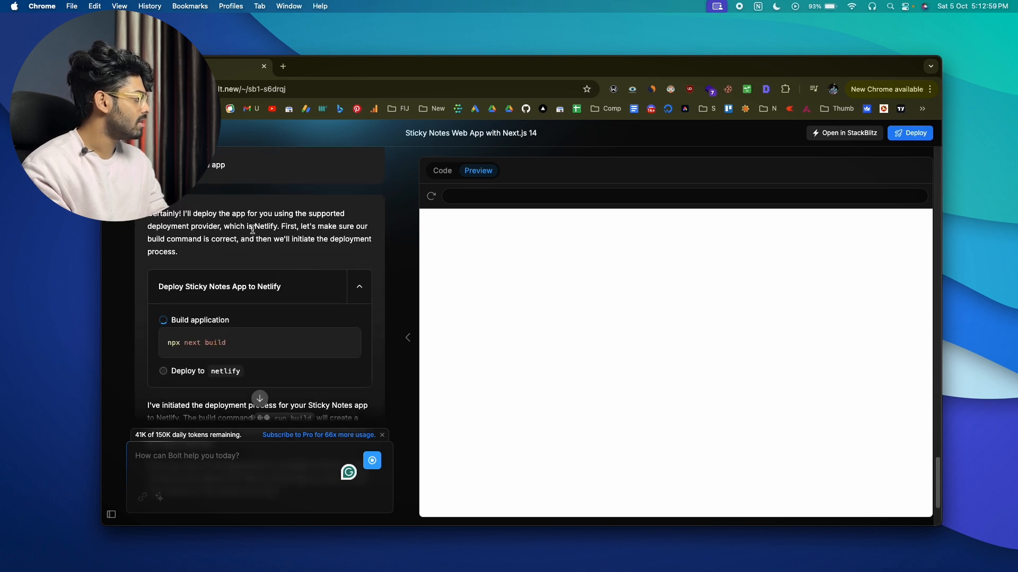
{"action": "scroll", "scroll_direction": "down", "scroll_amount": 3}
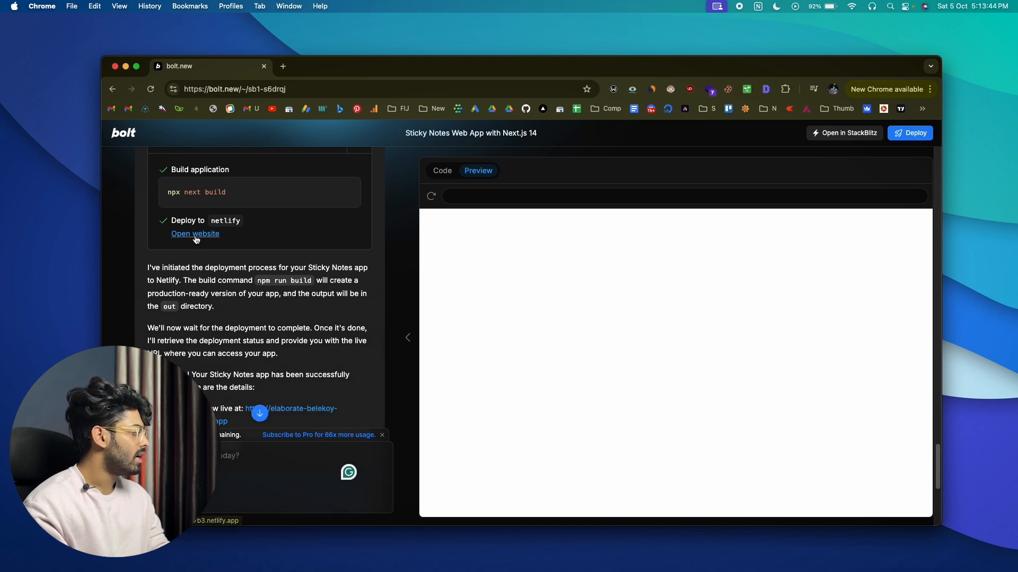
- On the live Netlify site, add an abcd note with todo items, then return to Bolt
{"action": "left_click", "coordinate": [195, 233]}
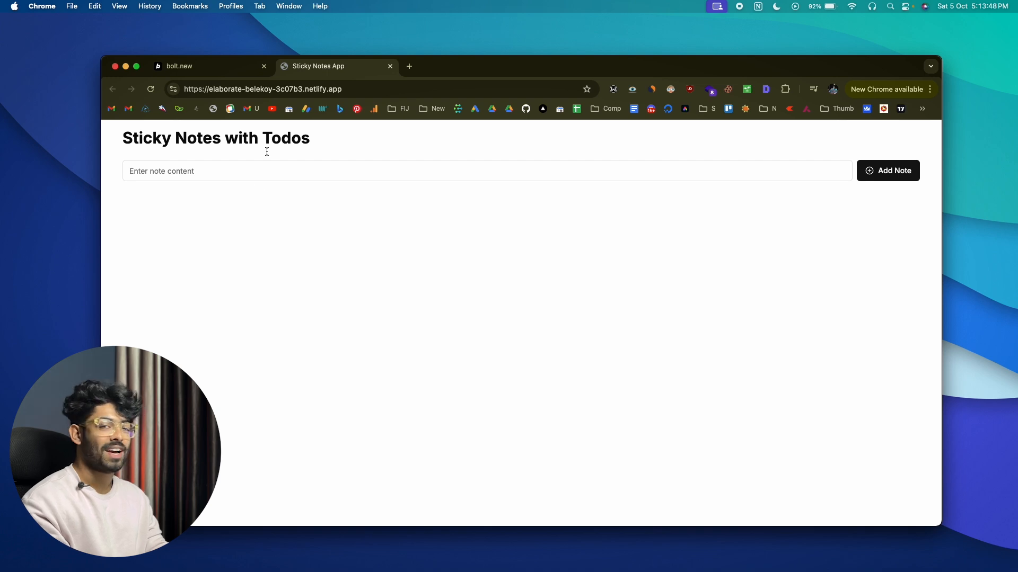
{"action": "left_click", "coordinate": [292, 89]}
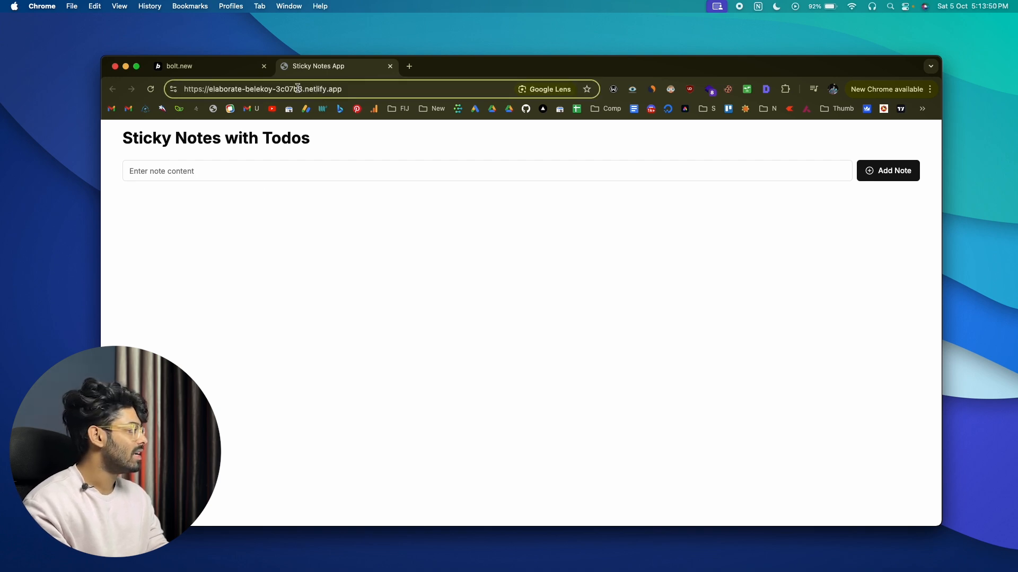
{"action": "left_click", "coordinate": [263, 89]}
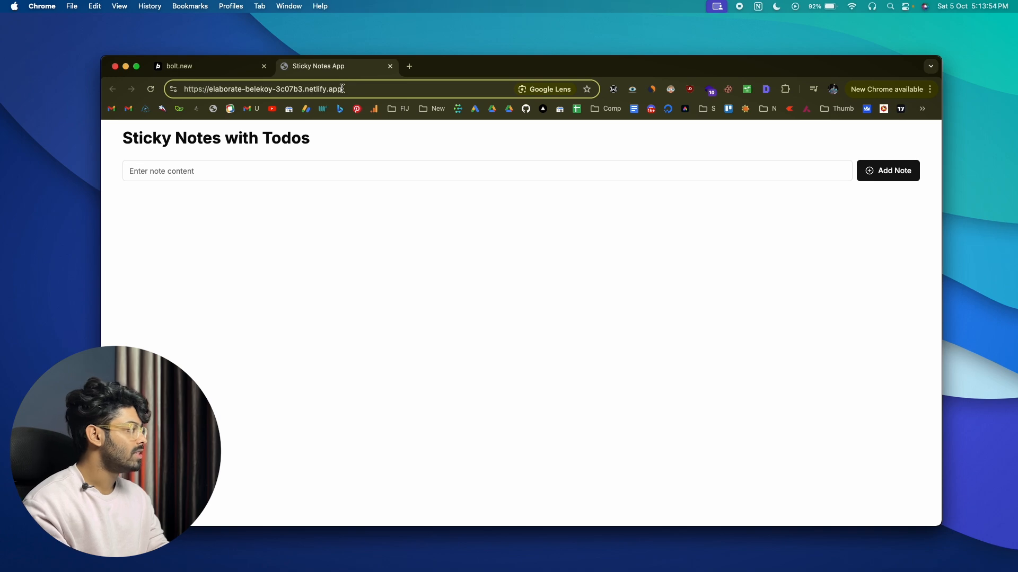
{"action": "left_click", "coordinate": [204, 65]}
{"action": "type", "text": "ab"}
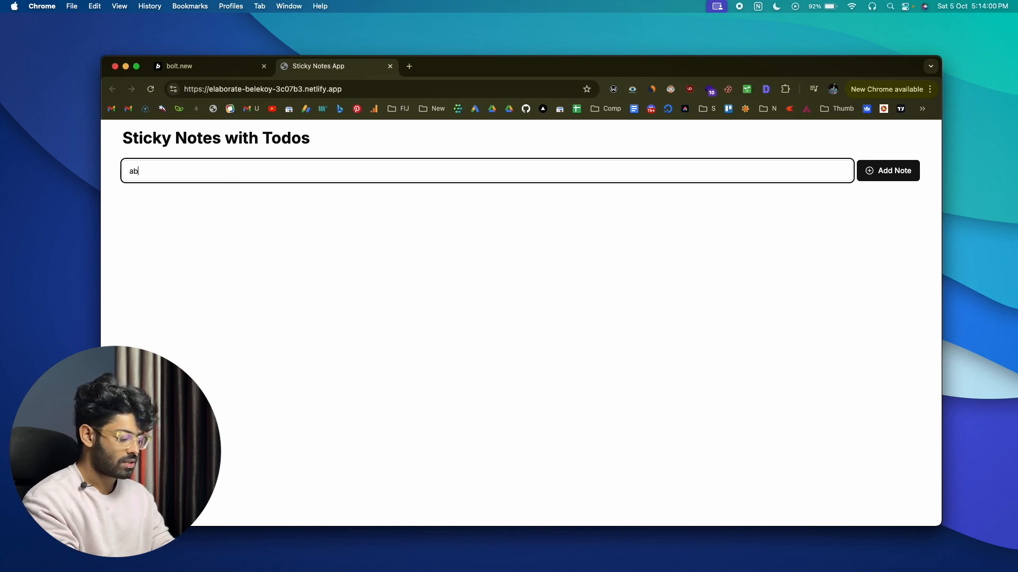
{"action": "left_click", "coordinate": [888, 170]}
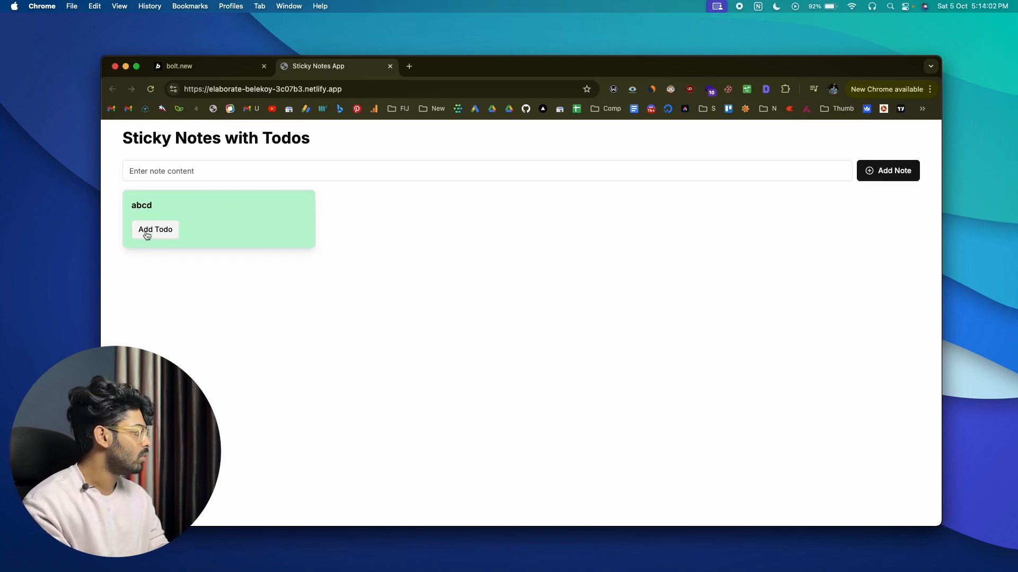
{"action": "left_click", "coordinate": [155, 229]}
{"action": "type", "text": "dfgdfg"}
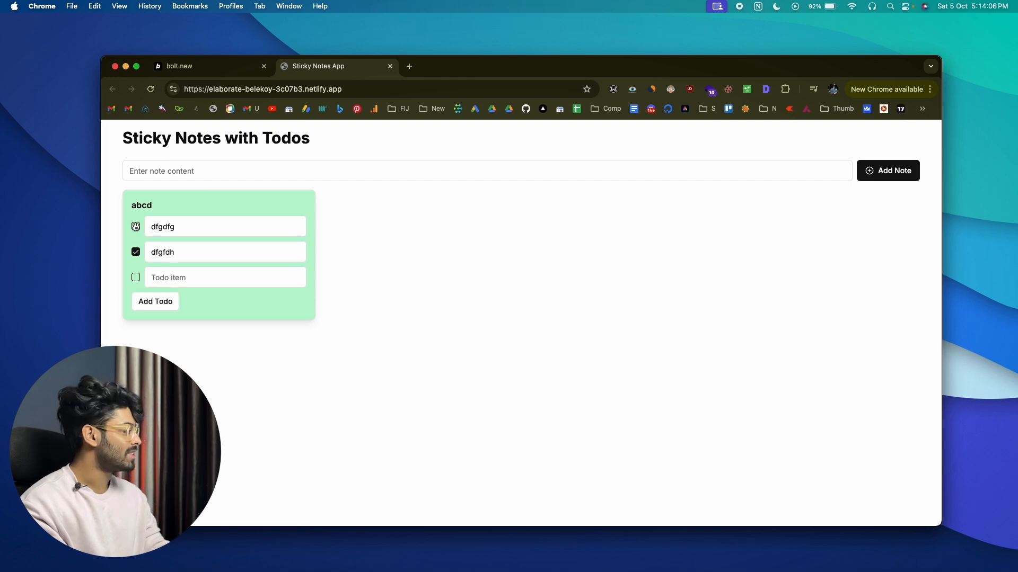
{"action": "left_click", "coordinate": [207, 66]}
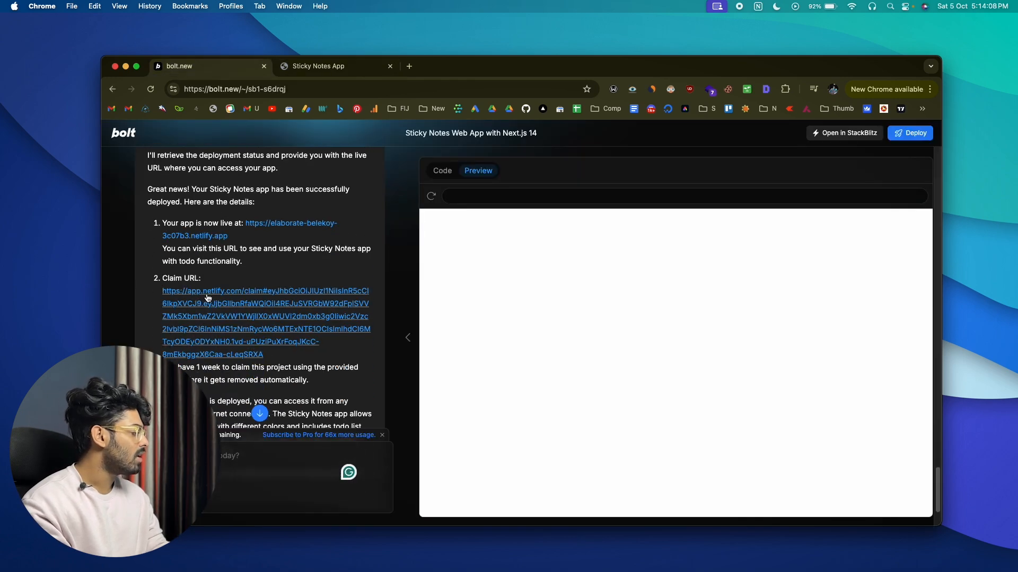
{"action": "double_click", "coordinate": [172, 278]}
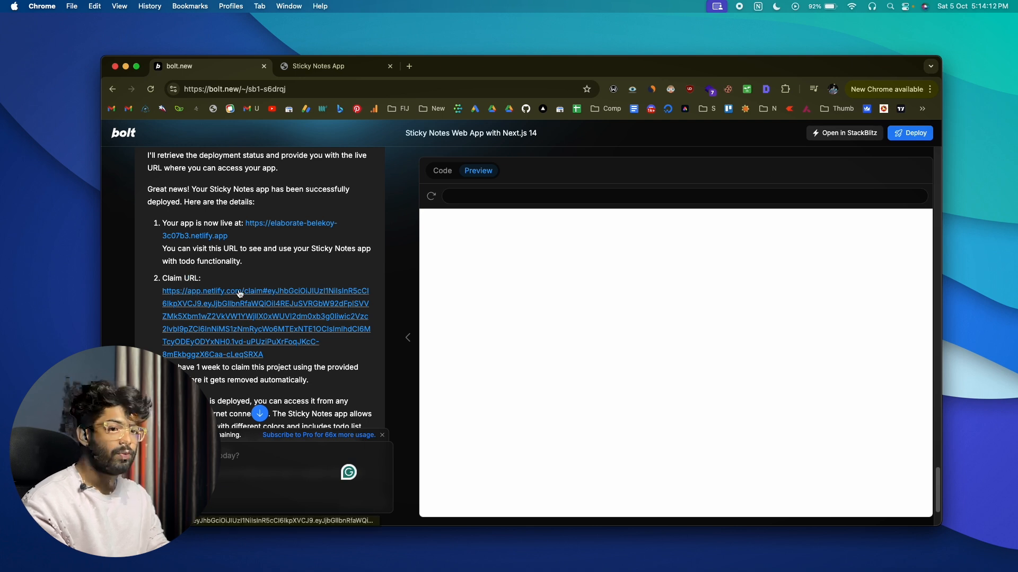
{"action": "left_click", "coordinate": [241, 290]}
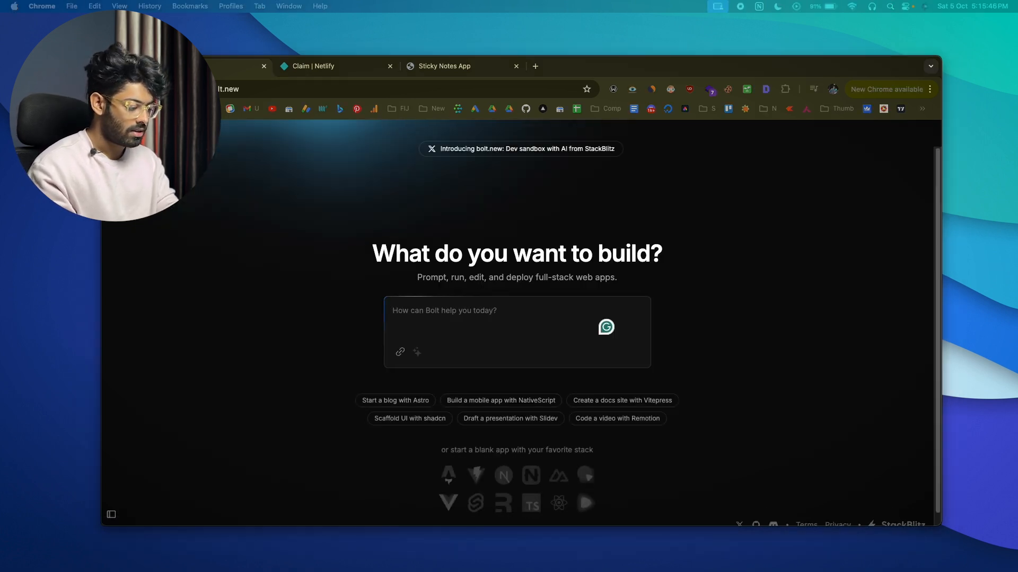
- Request a Next.js 14 multi-page web development agency website with cool animations
{"action": "type", "text": "Create a next js 14 app router website for my web development agency. Add cool animation, a couple of pages and give the website a modern design."}
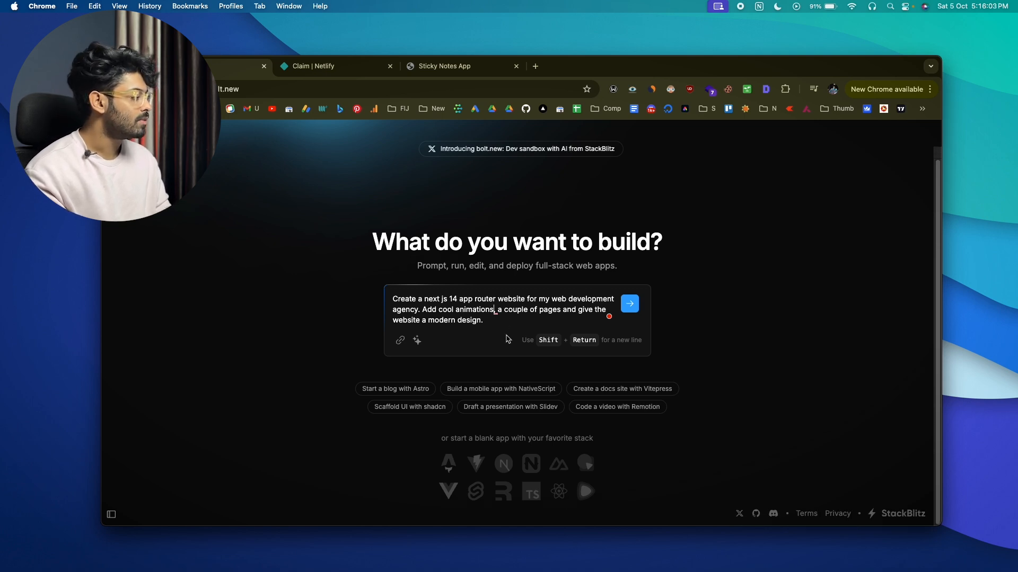
{"action": "left_click", "coordinate": [628, 303]}
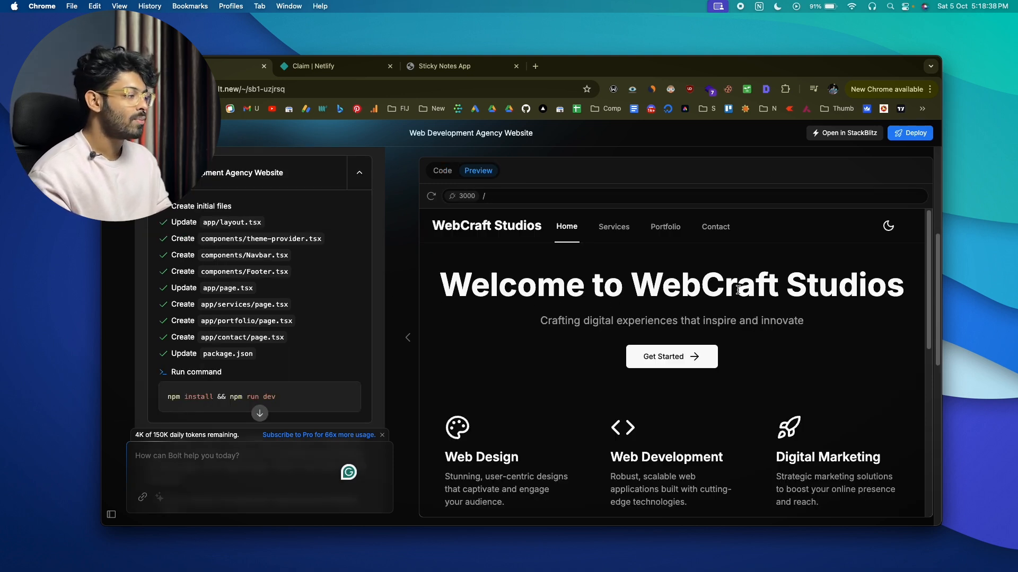
- Have Bolt fix the services page 'Failed to compile' error via Fix problems
{"action": "scroll", "scroll_direction": "down", "scroll_amount": 3}
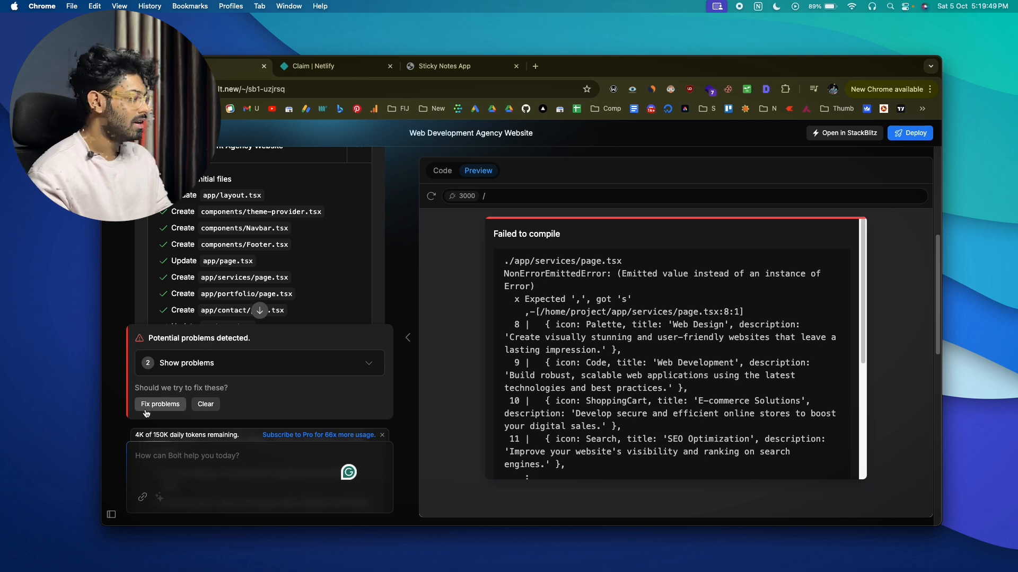
{"action": "left_click", "coordinate": [160, 403]}
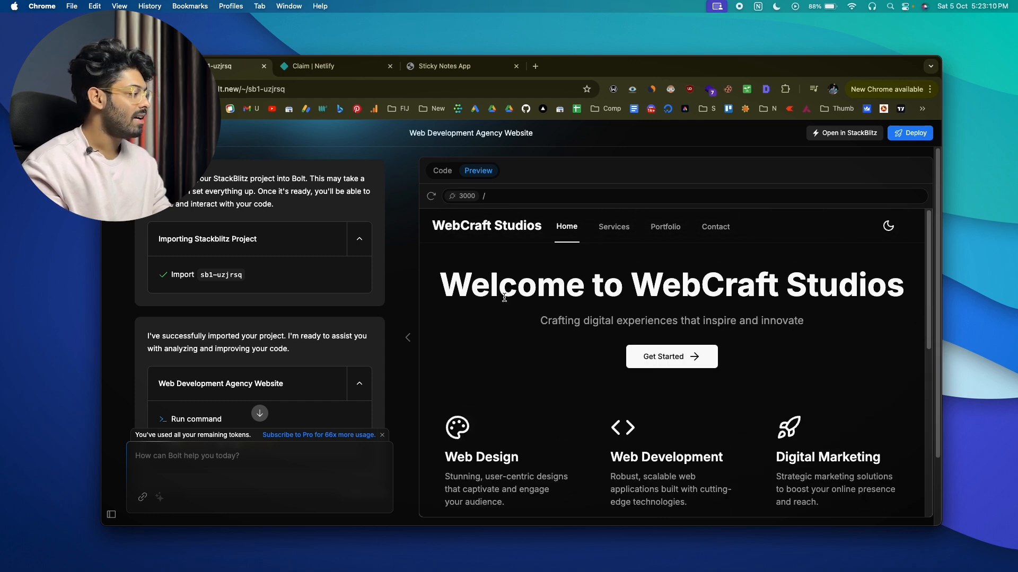
- Browse the Portfolio page's project cards such as E-commerce Platform and Fitness Tracking App
{"action": "scroll", "scroll_direction": "down", "scroll_amount": 3}
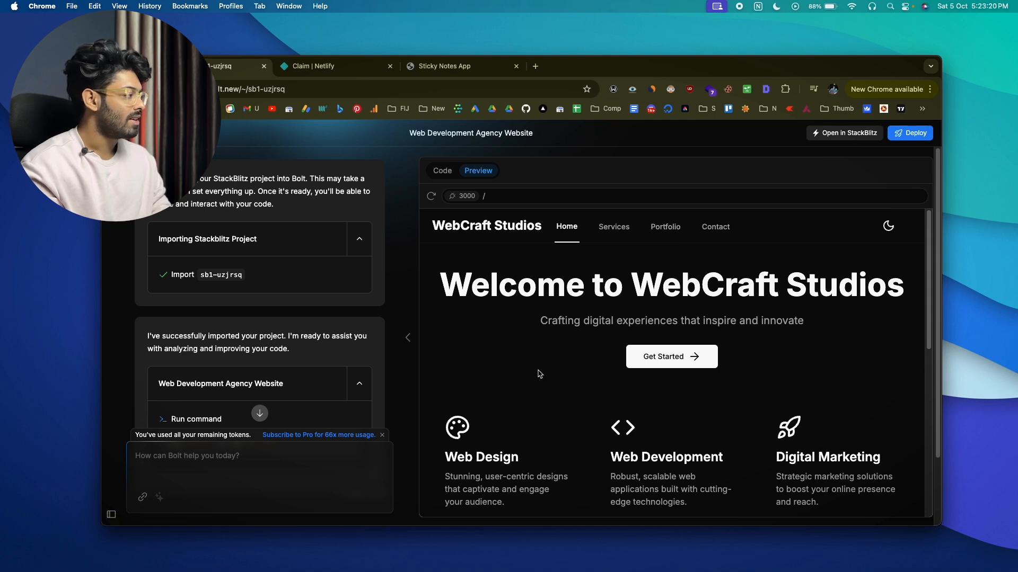
{"action": "left_click", "coordinate": [665, 227]}
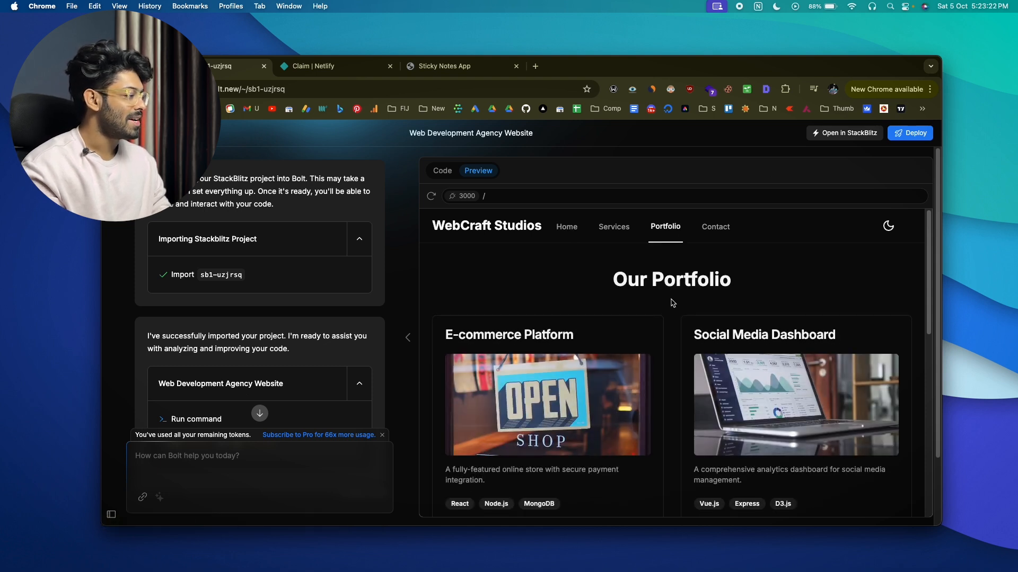
{"action": "scroll", "scroll_direction": "down", "scroll_amount": 3}
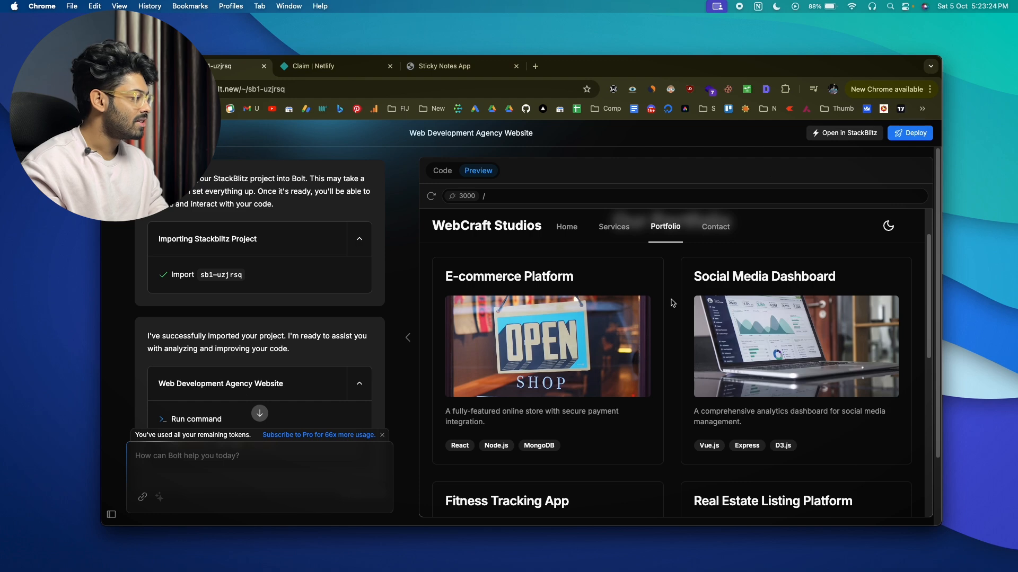
{"action": "scroll", "scroll_direction": "down", "scroll_amount": 3}
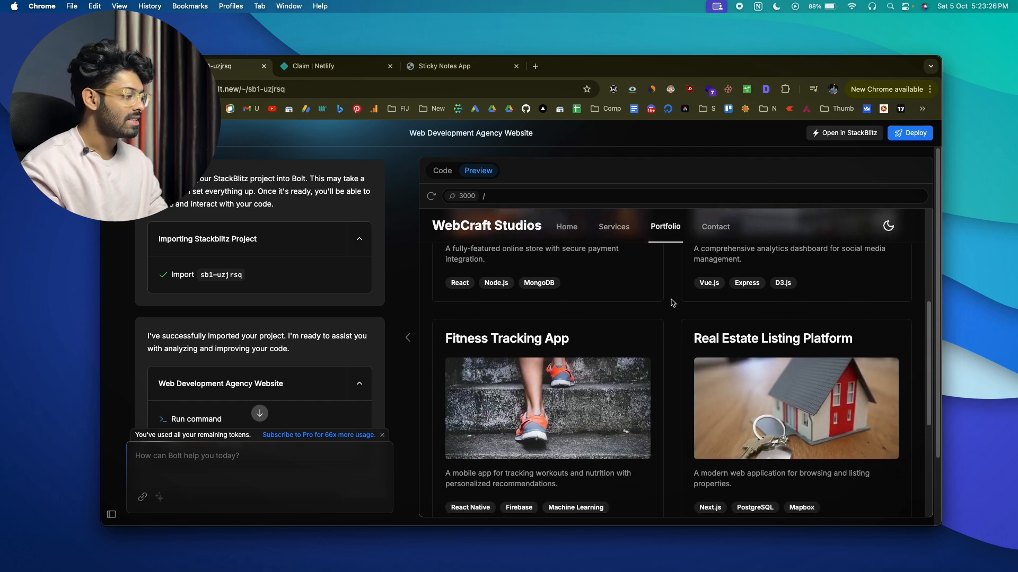
{"action": "scroll", "scroll_direction": "down", "scroll_amount": 3}
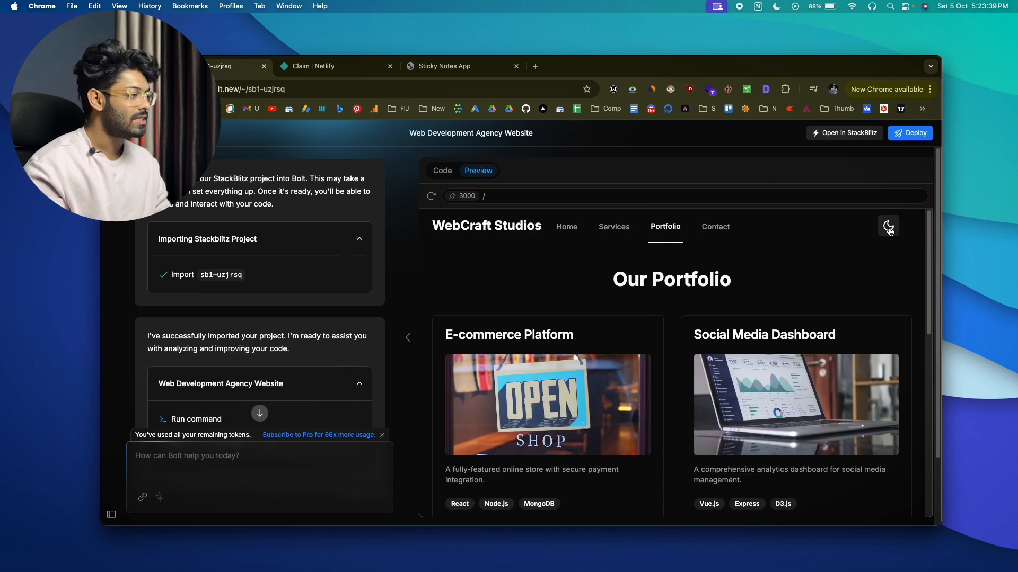
- Switch the WebCraft Studios preview to light mode and scroll down toward the footer
{"action": "left_click", "coordinate": [888, 227]}
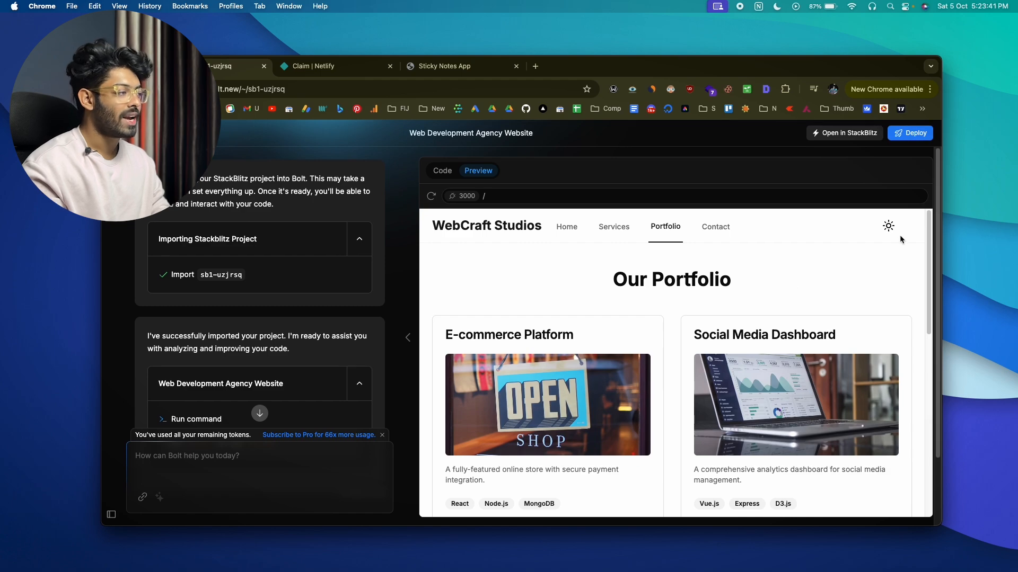
{"action": "scroll", "scroll_direction": "down", "scroll_amount": 3}
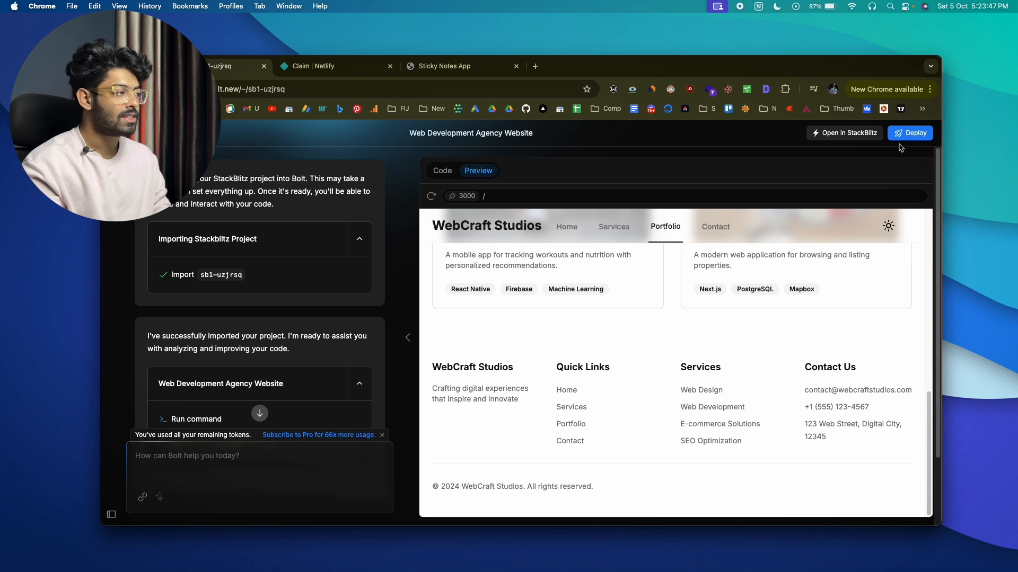
{"action": "mouse_move", "coordinate": [222, 465]}
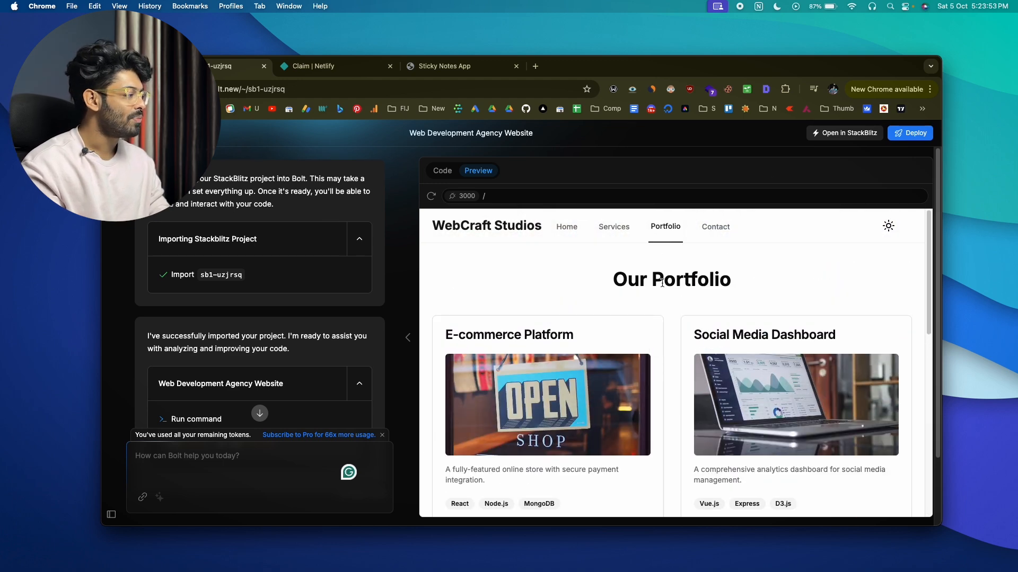
- Browse between the site's Home and Services pages, ending on the Services cards
{"action": "left_click", "coordinate": [566, 227]}
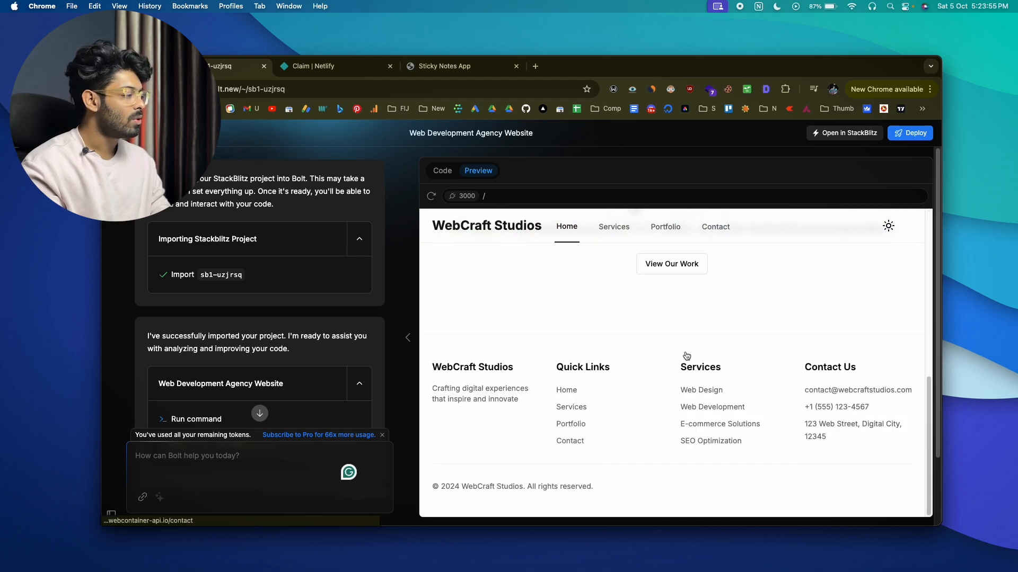
{"action": "left_click", "coordinate": [613, 227]}
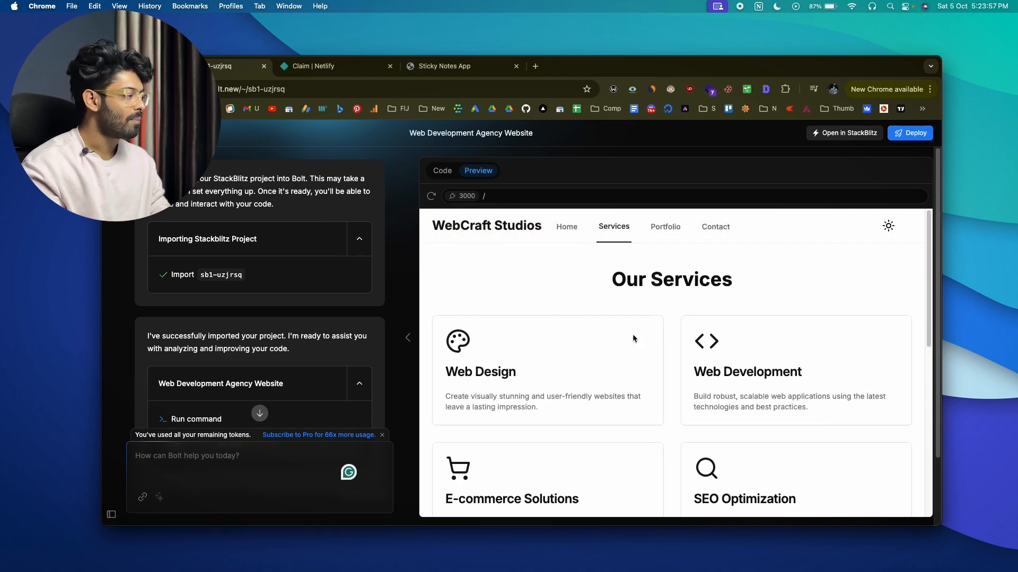
{"action": "left_click", "coordinate": [566, 227]}
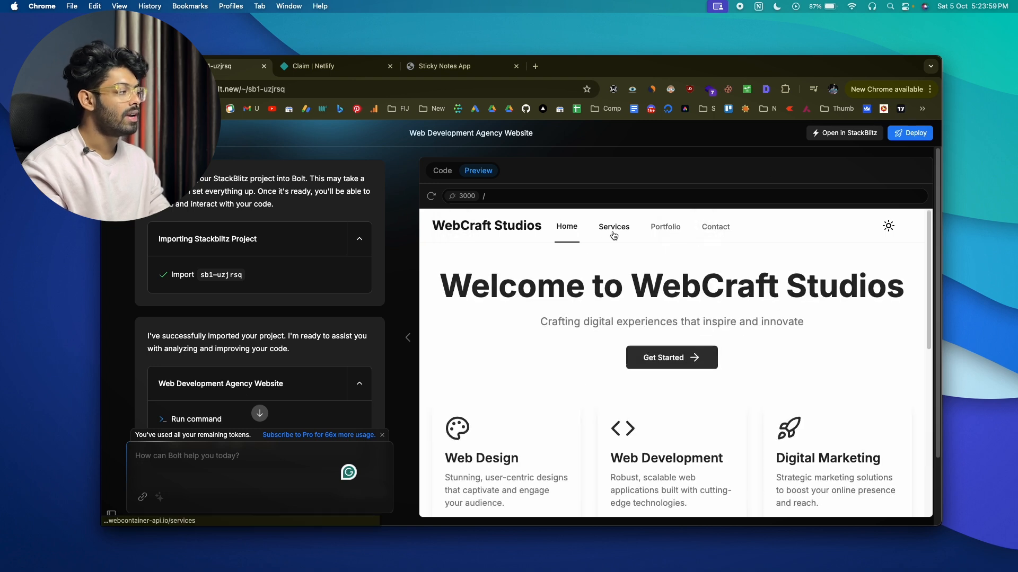
{"action": "left_click", "coordinate": [612, 227]}
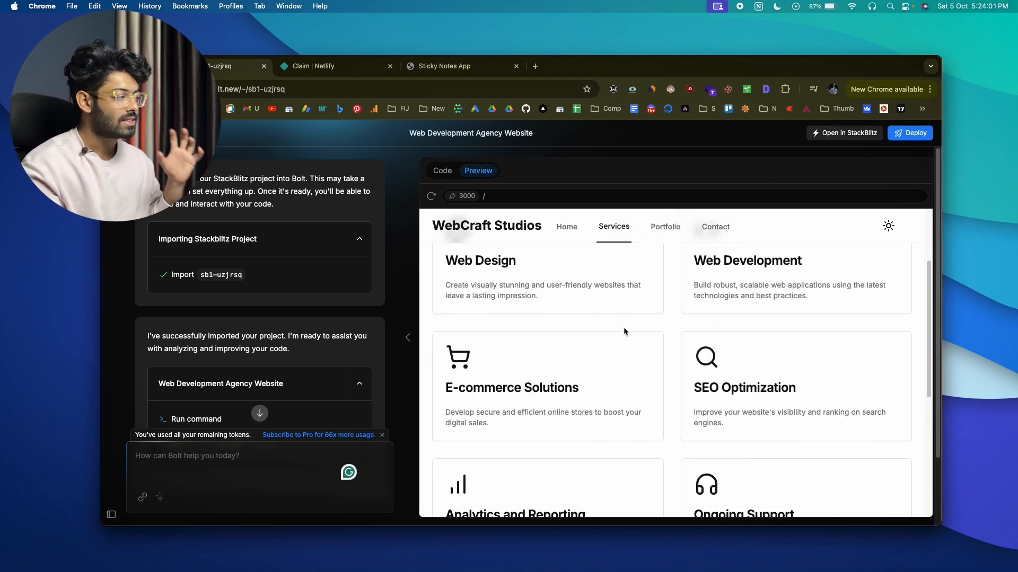
{"action": "scroll", "scroll_direction": "down", "scroll_amount": 3}
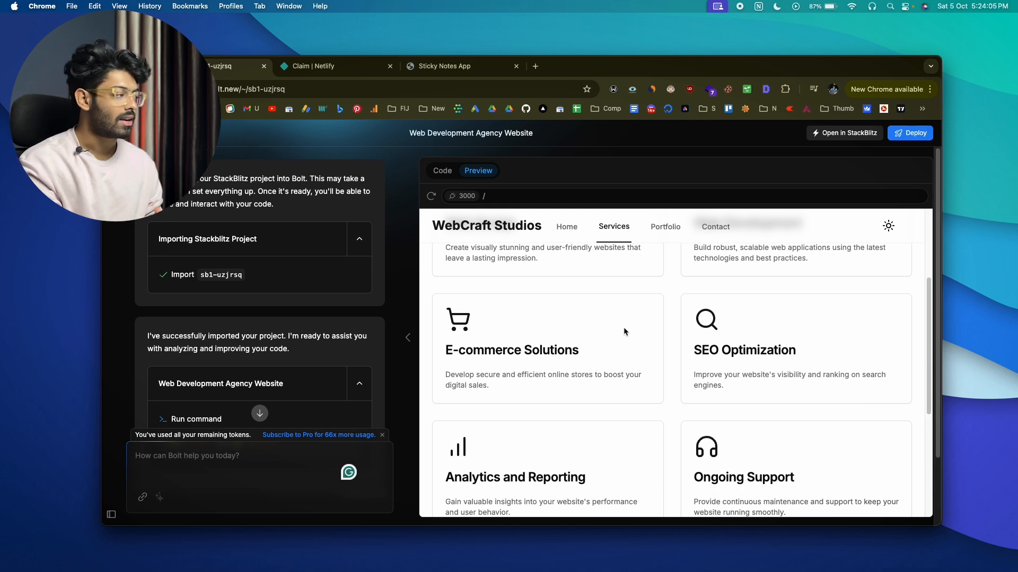
{"action": "mouse_move", "coordinate": [694, 361]}
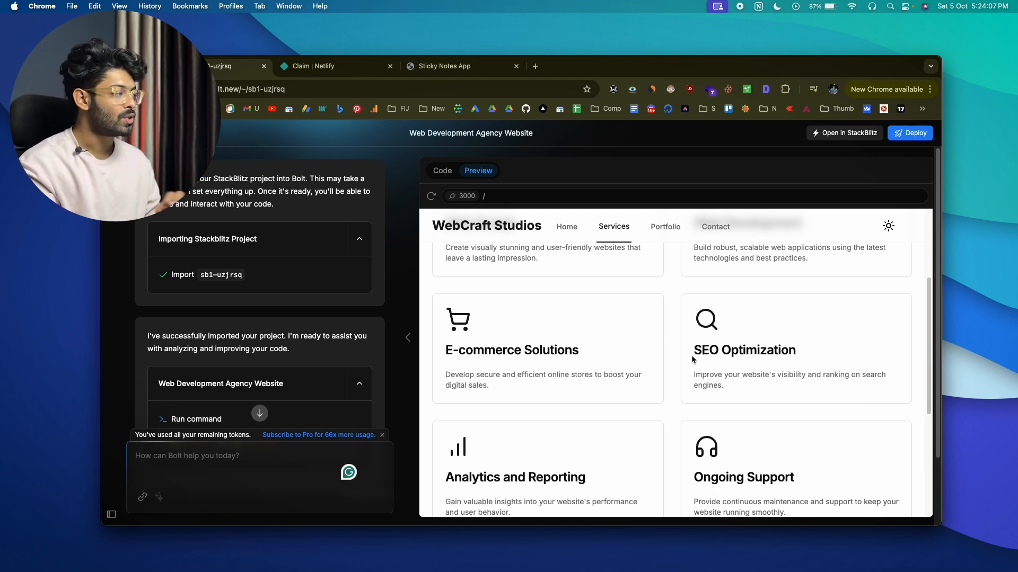
{"action": "mouse_move", "coordinate": [669, 370]}
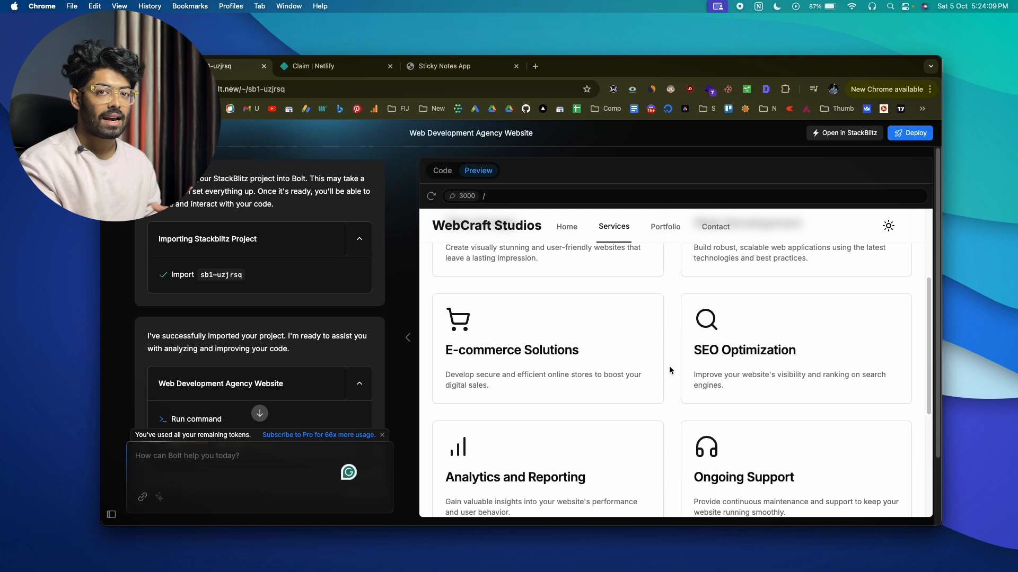
{"action": "left_click", "coordinate": [566, 227]}
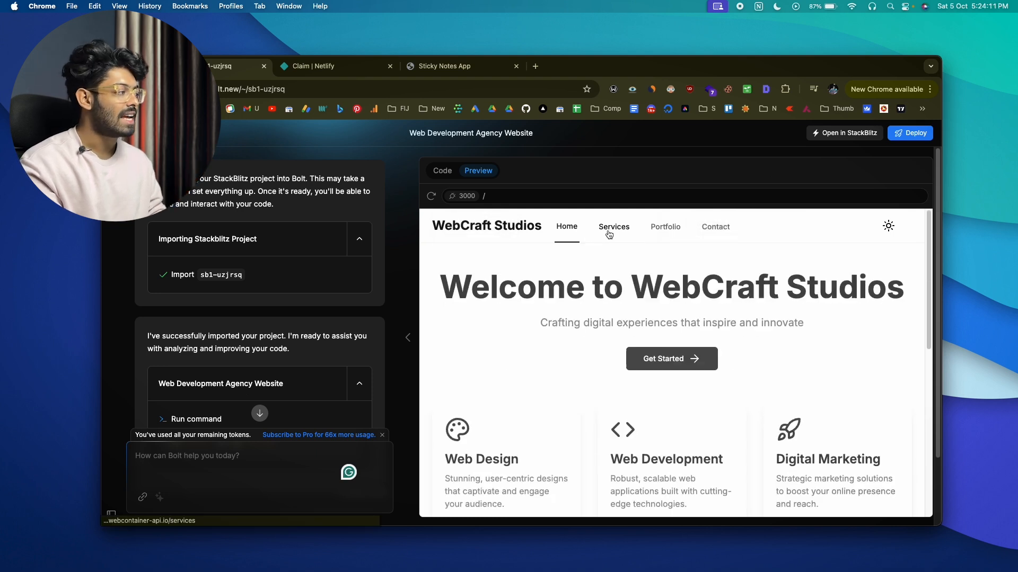
{"action": "left_click", "coordinate": [613, 227]}
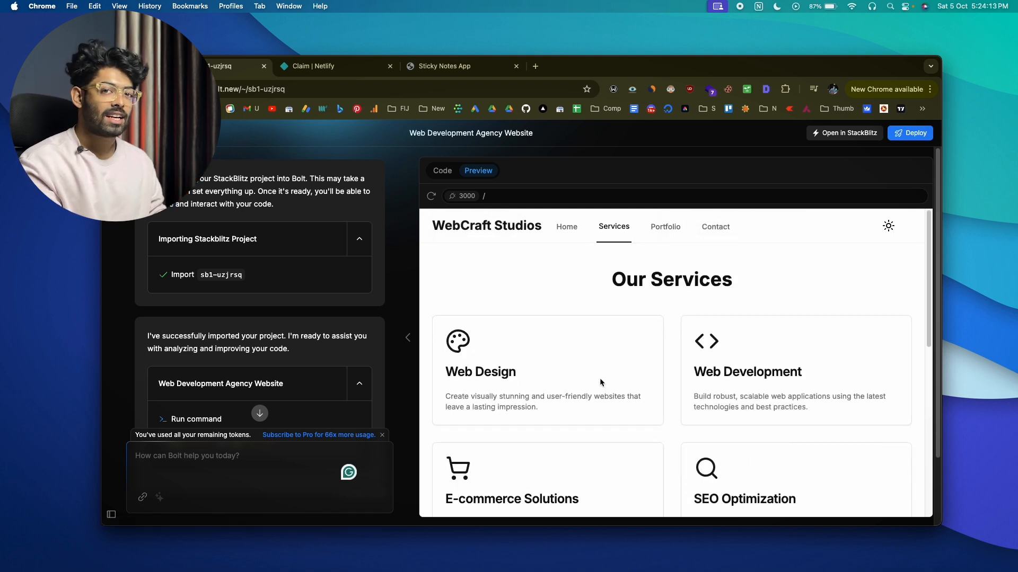